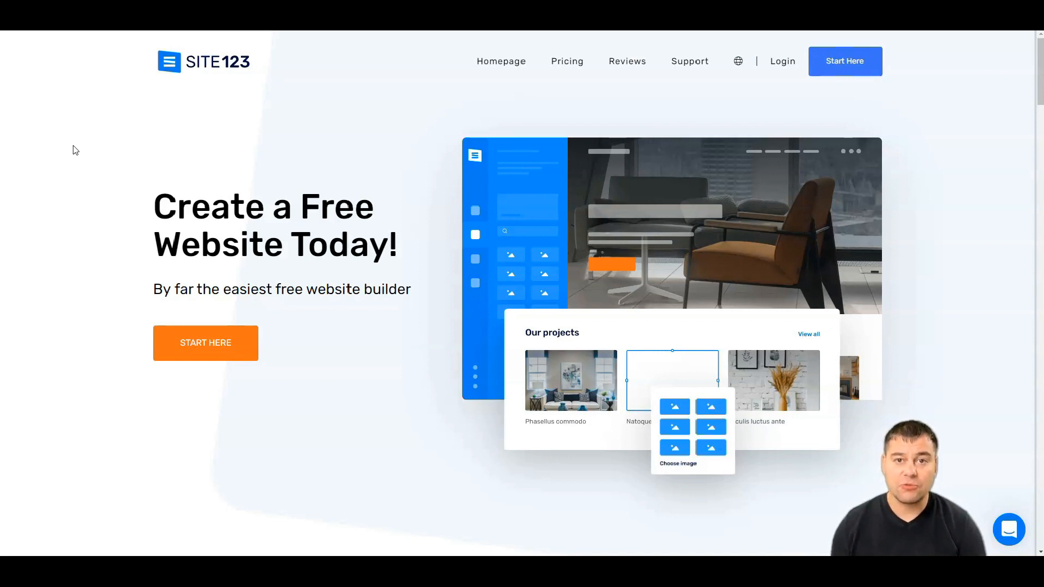
mouse_move(76, 154)
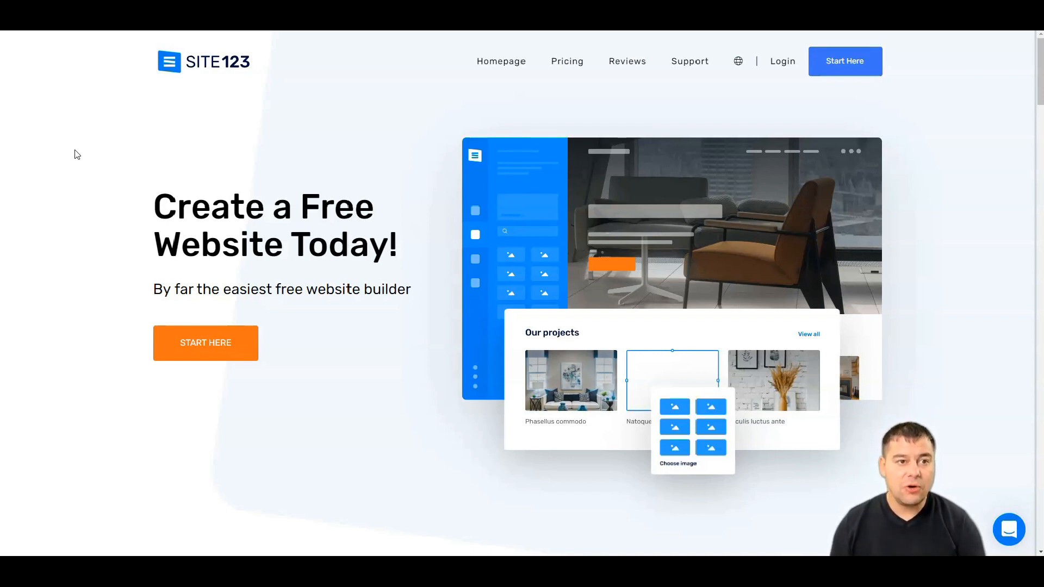
mouse_move(140, 335)
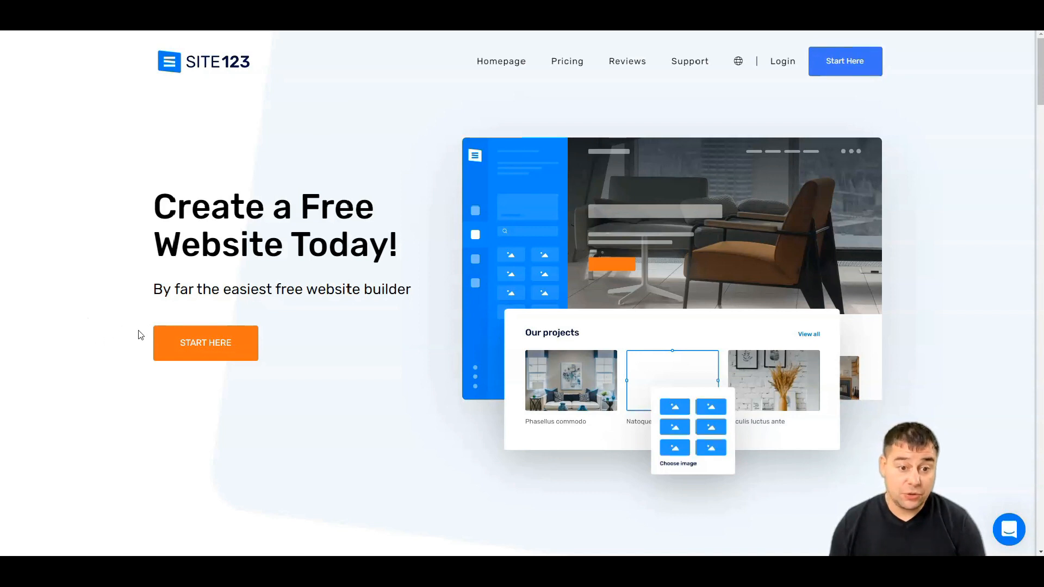
mouse_move(187, 351)
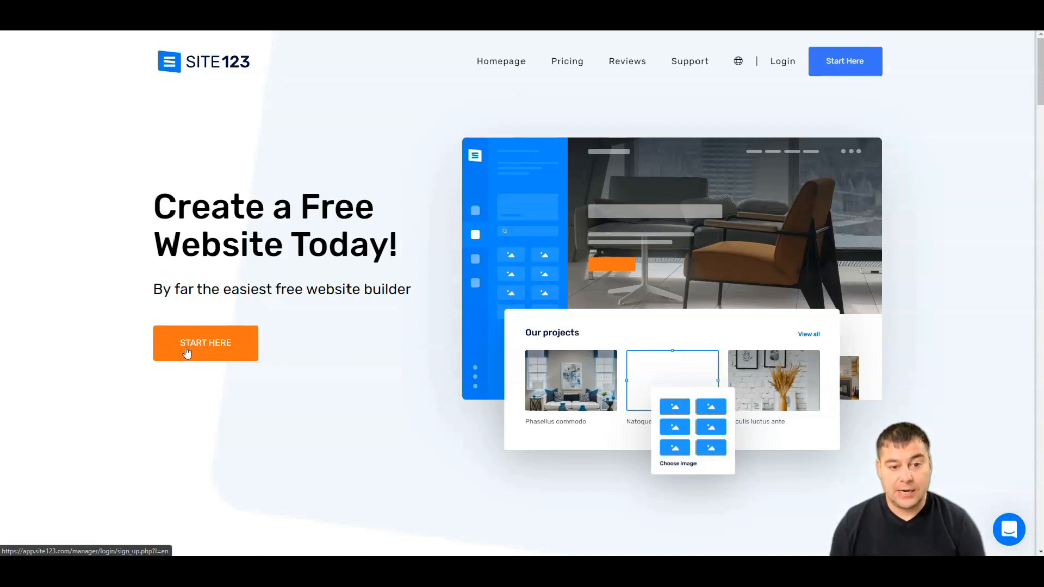
Scroll through the page while landing on the empty Websites List
scroll(down, 3)
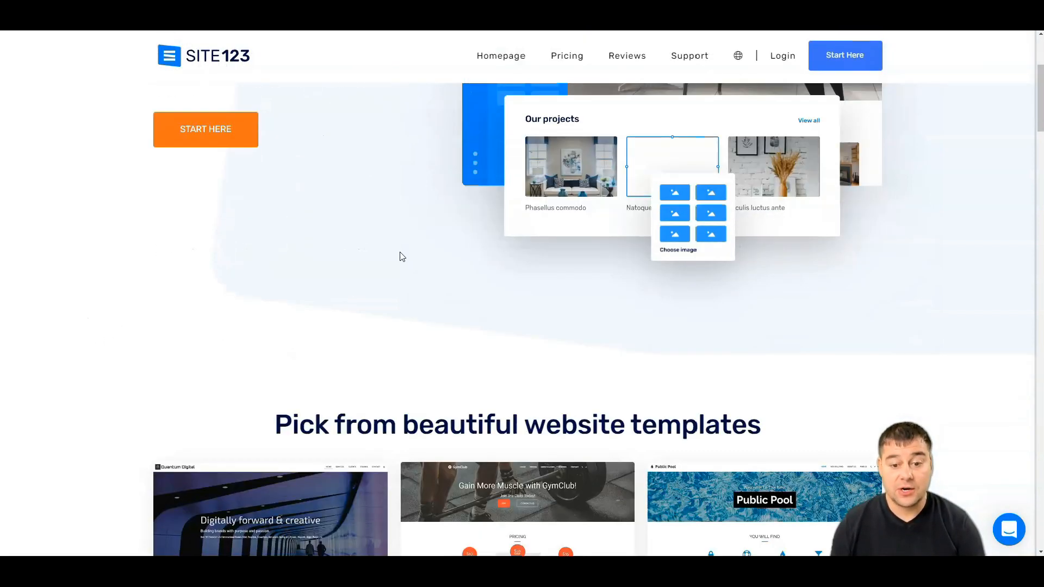
scroll(down, 3)
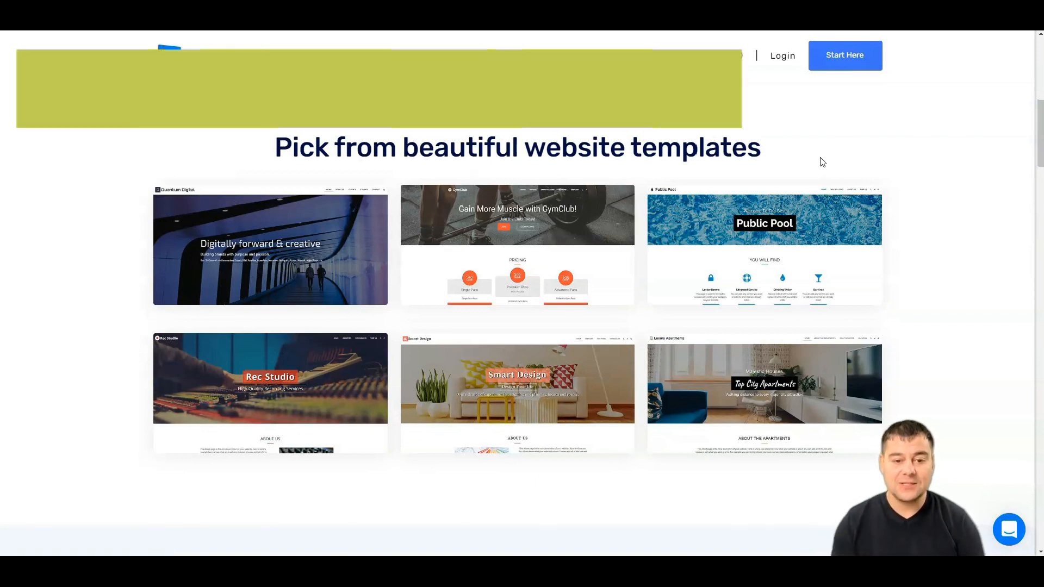
scroll(down, 3)
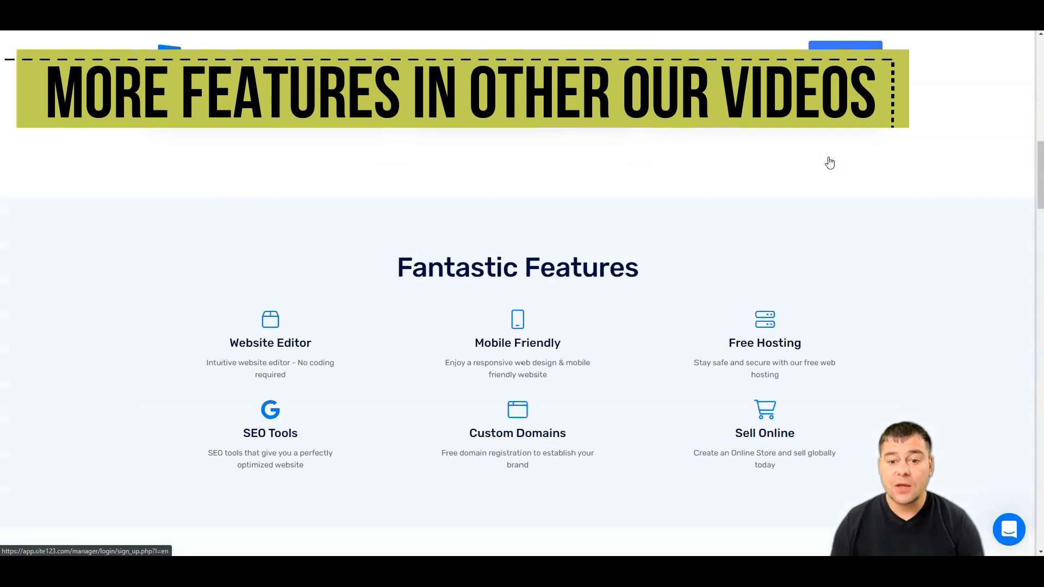
scroll(down, 3)
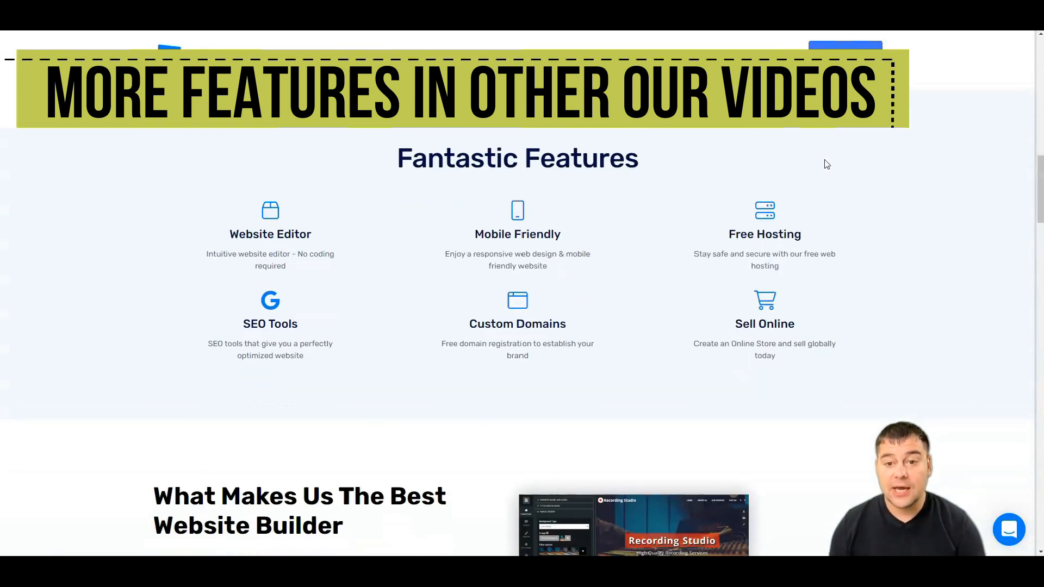
mouse_move(817, 149)
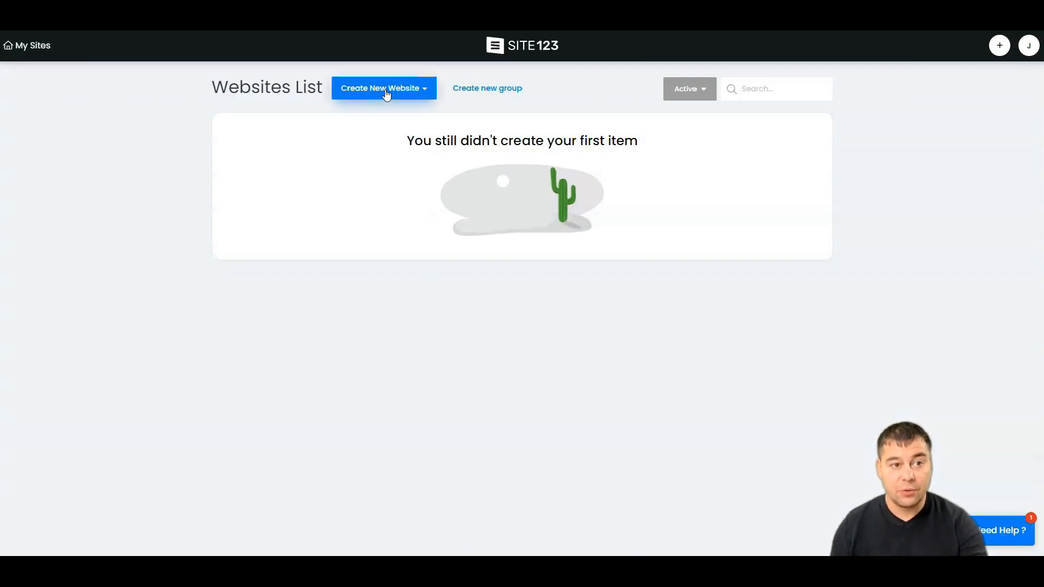
Begin a new website via Create New Website to reach the site-type grid
click(383, 88)
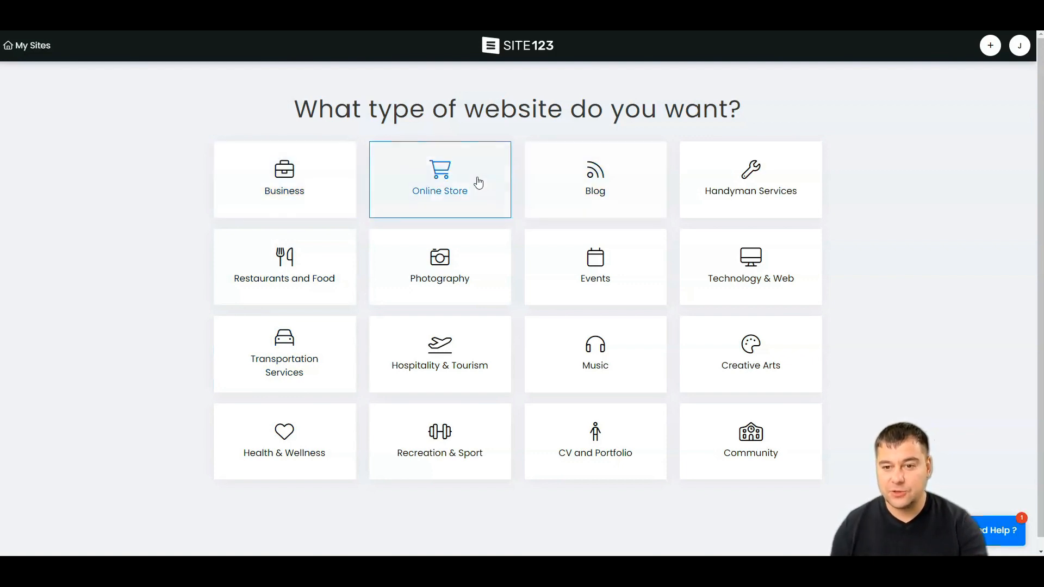
mouse_move(750, 277)
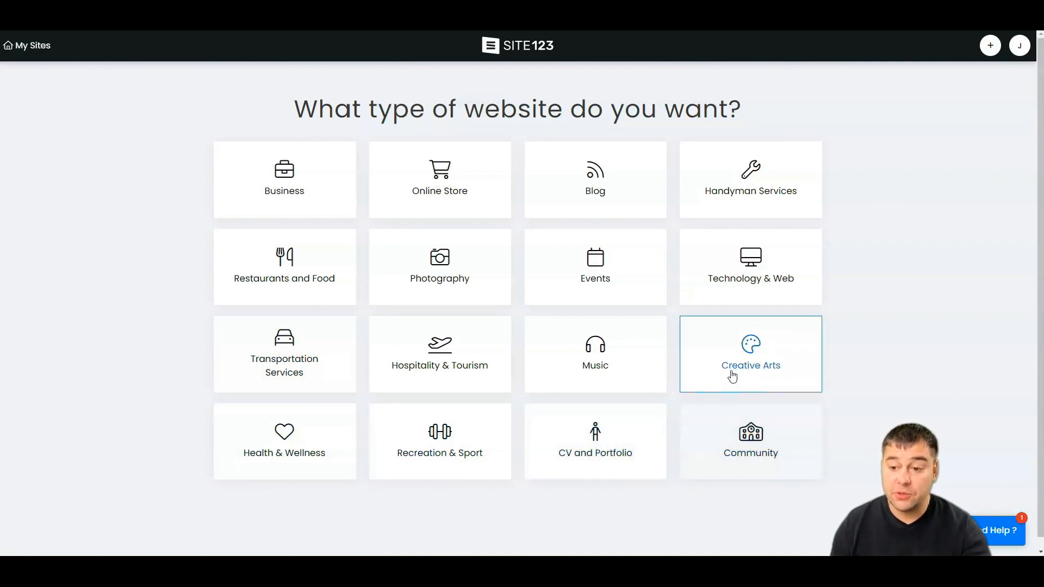
mouse_move(810, 247)
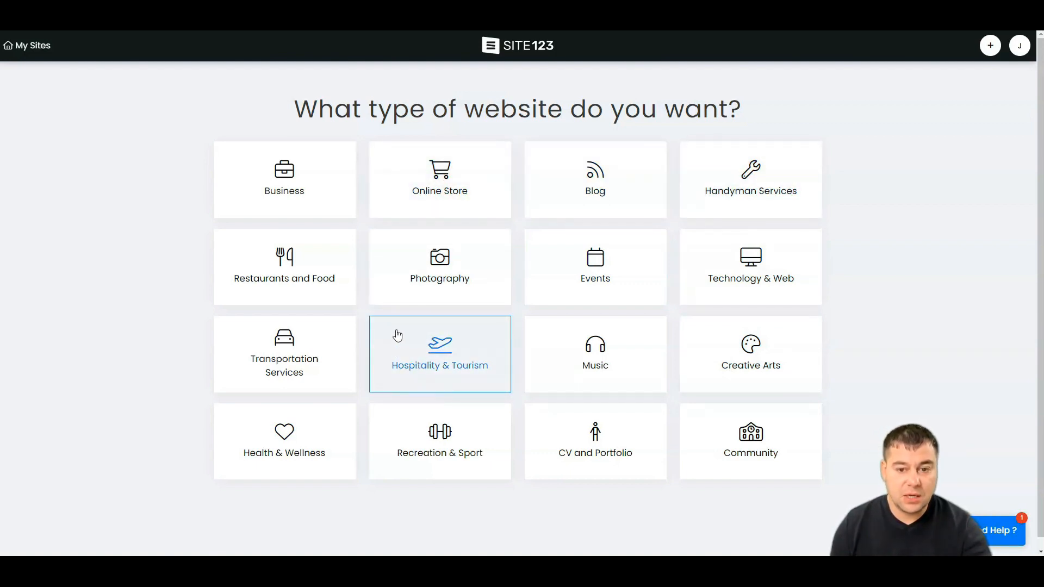
Choose Technology & Web, name the site Web design and dismiss the tutorial popup
click(749, 266)
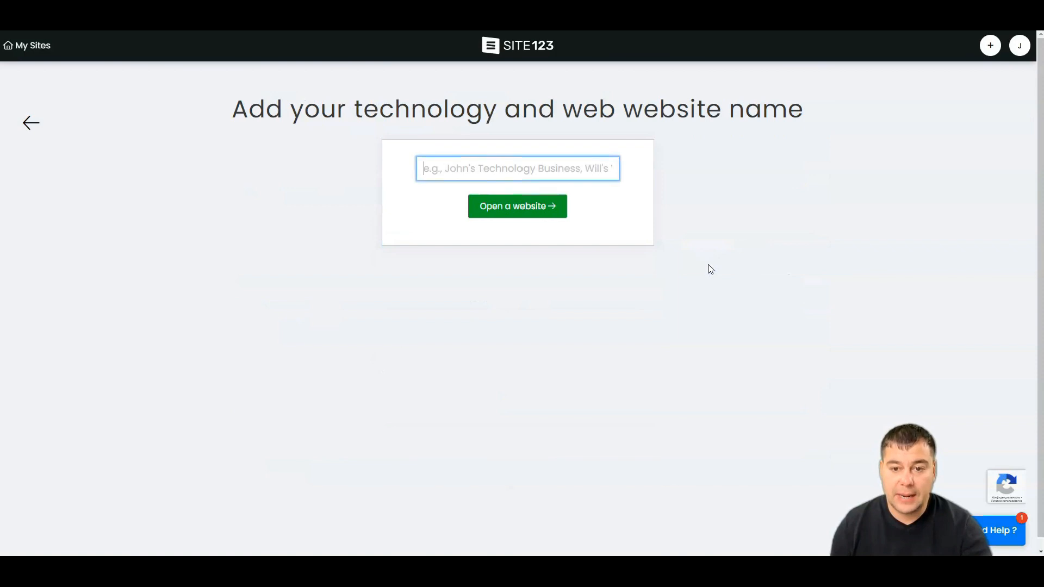
click(517, 205)
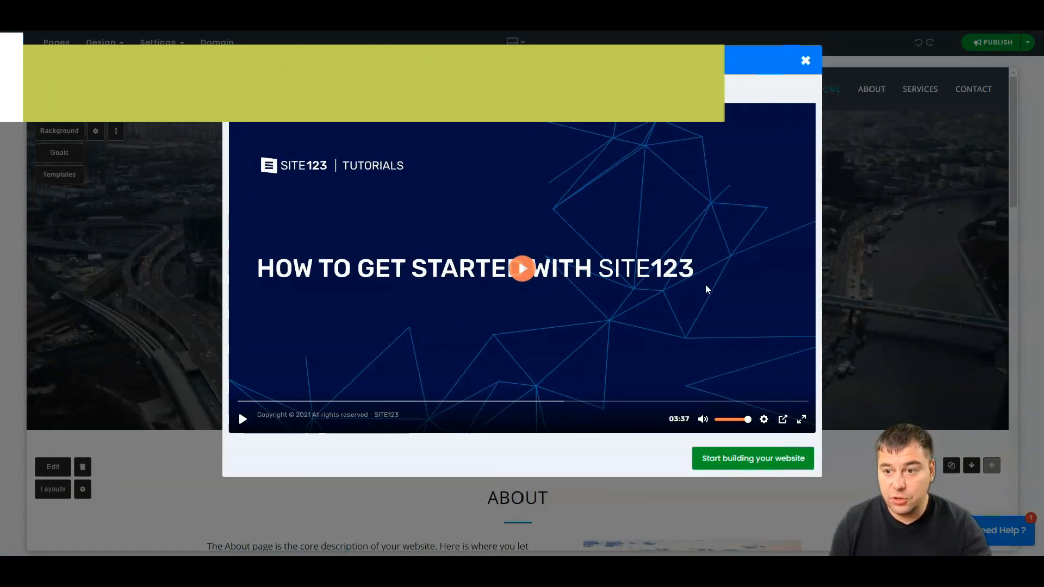
click(805, 60)
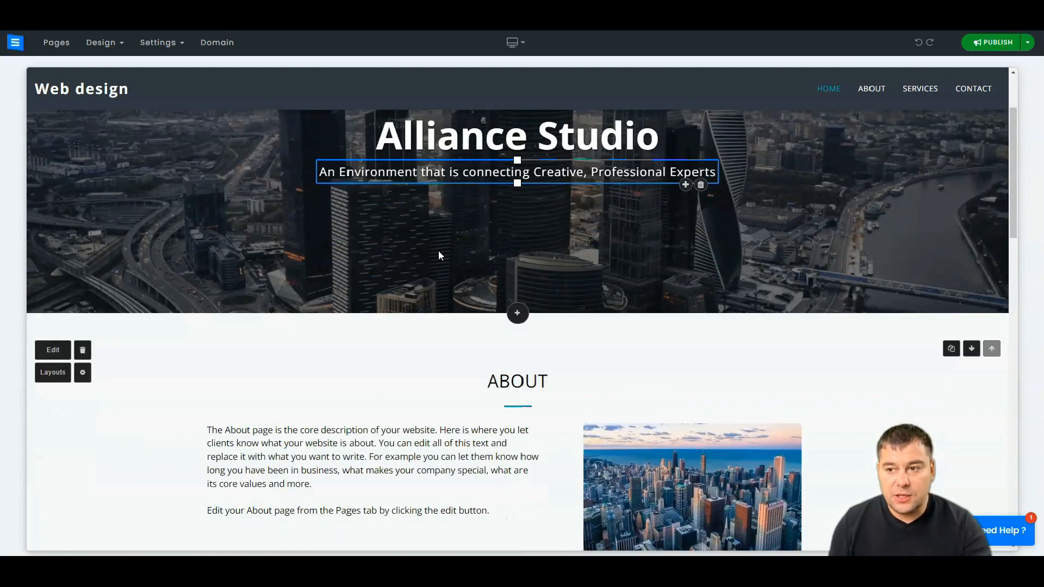
scroll(down, 3)
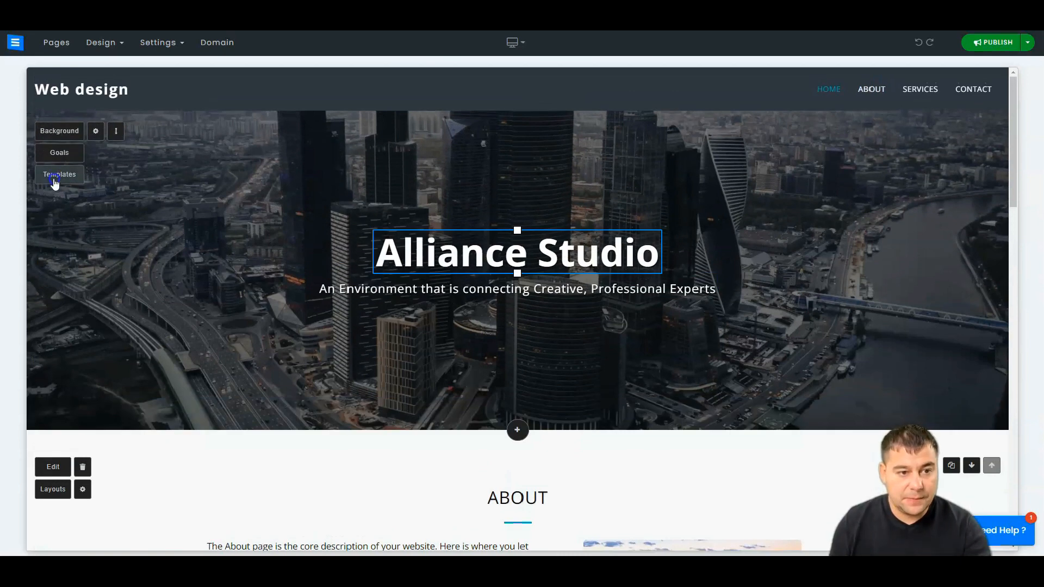
Browse the hero Templates sidebar without choosing any alternative design
click(58, 174)
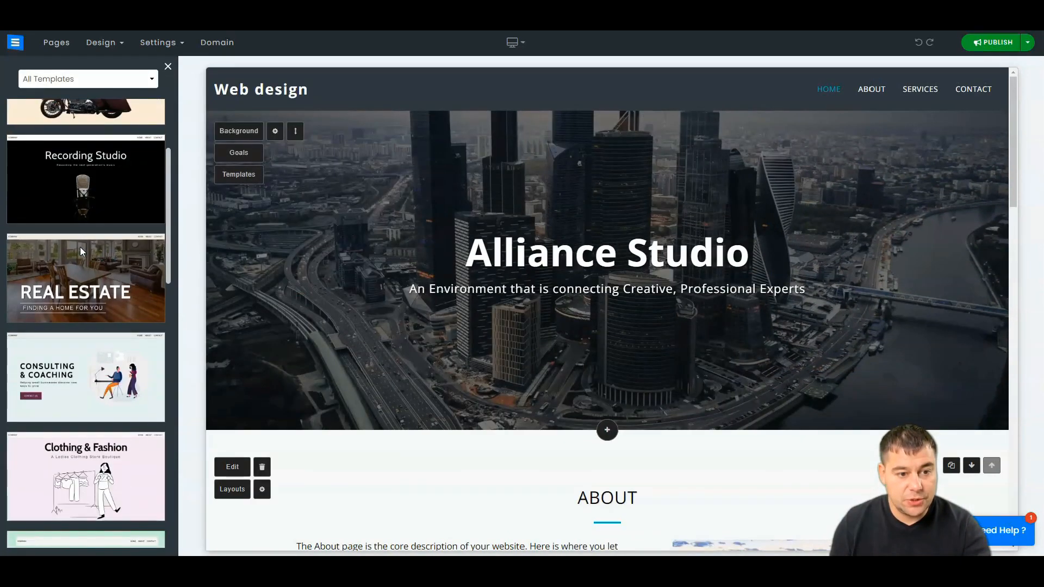
scroll(down, 3)
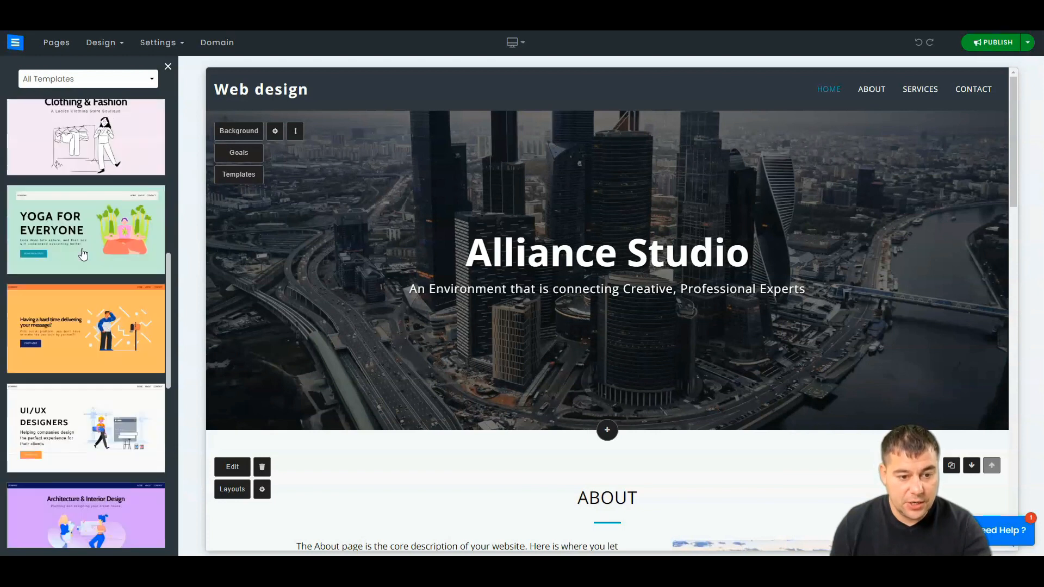
scroll(down, 3)
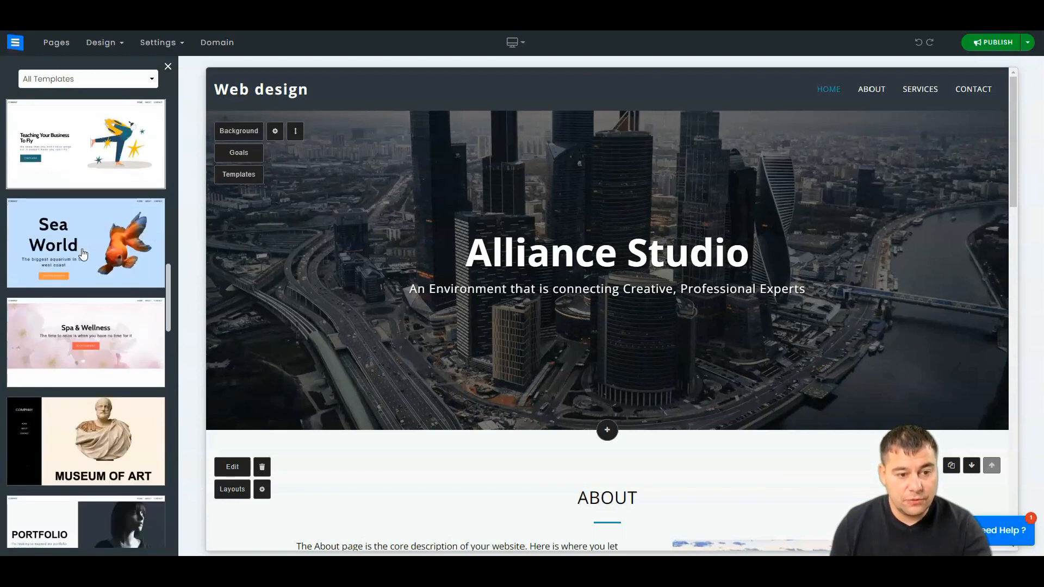
scroll(down, 3)
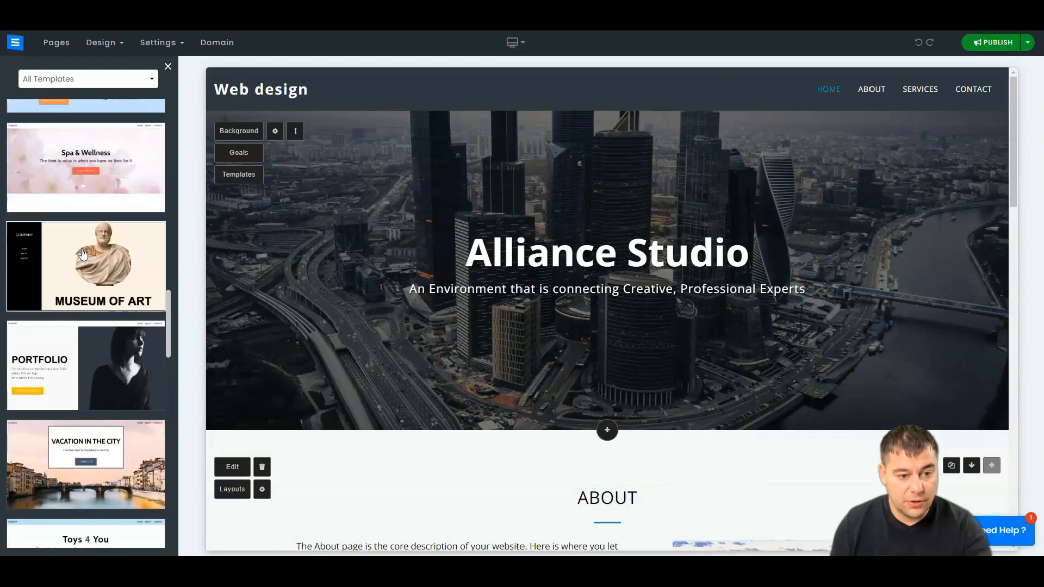
scroll(down, 3)
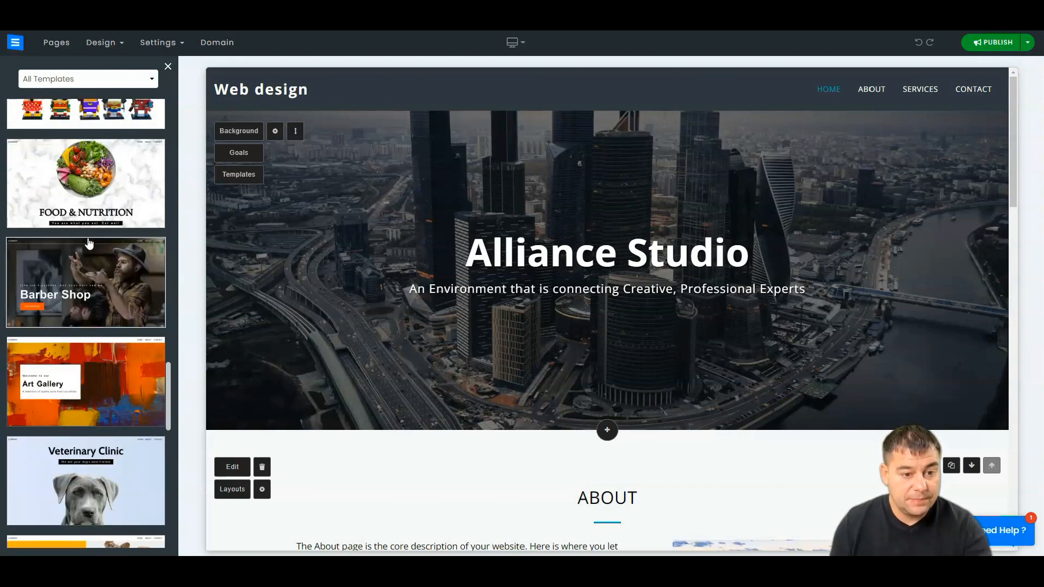
scroll(down, 3)
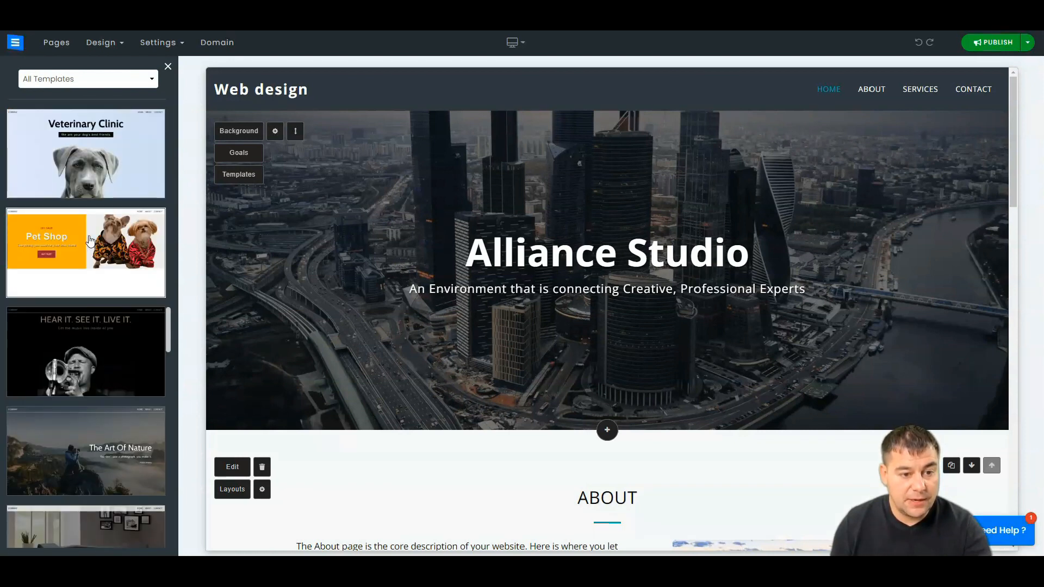
scroll(down, 3)
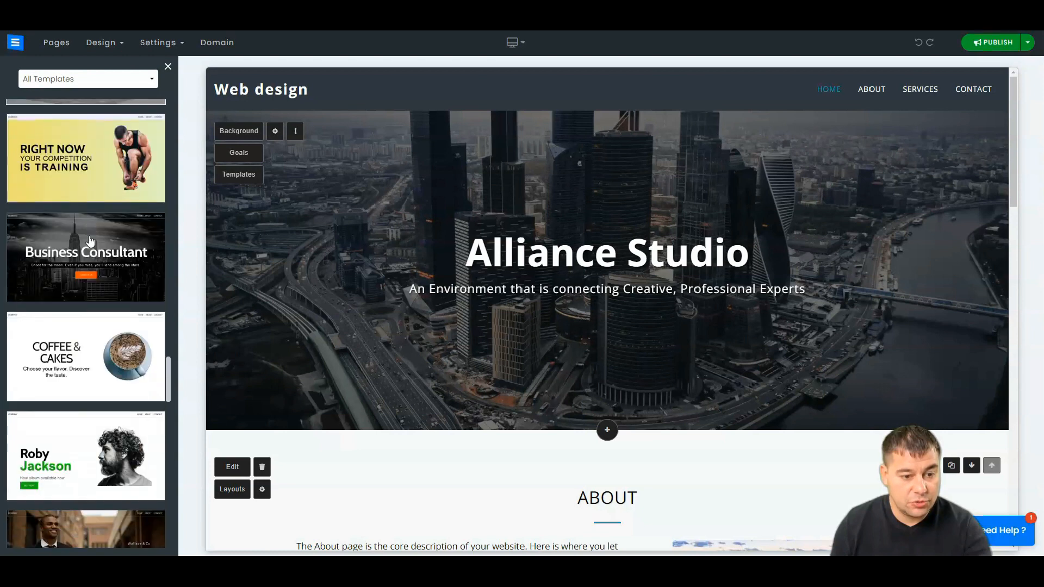
scroll(down, 3)
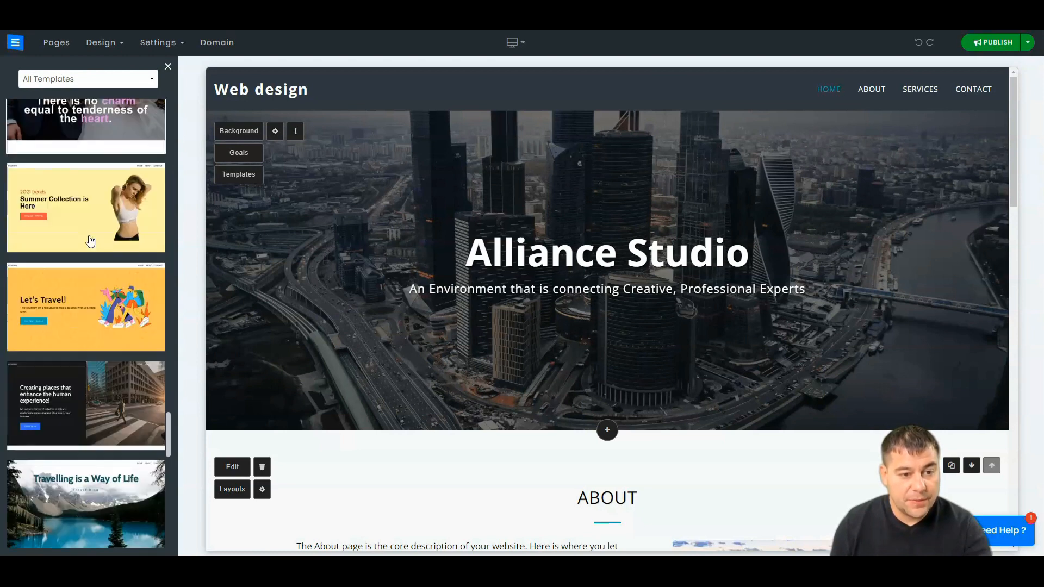
scroll(down, 3)
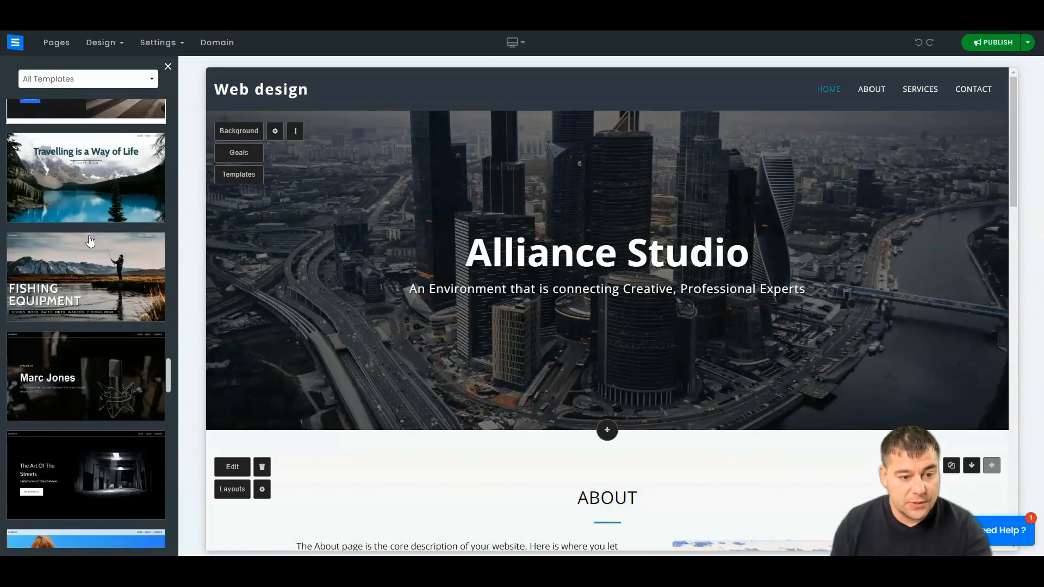
scroll(down, 3)
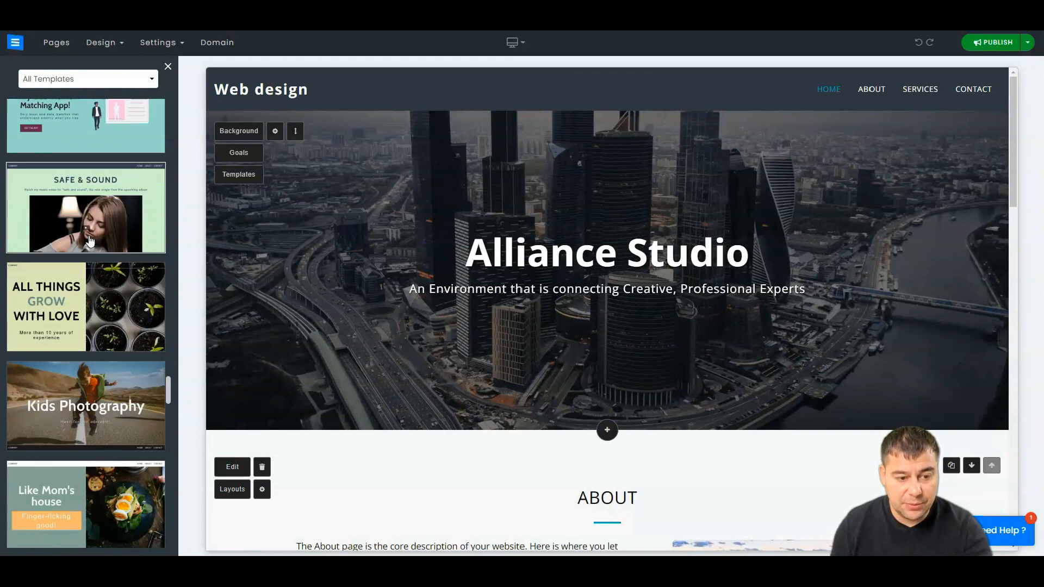
scroll(down, 3)
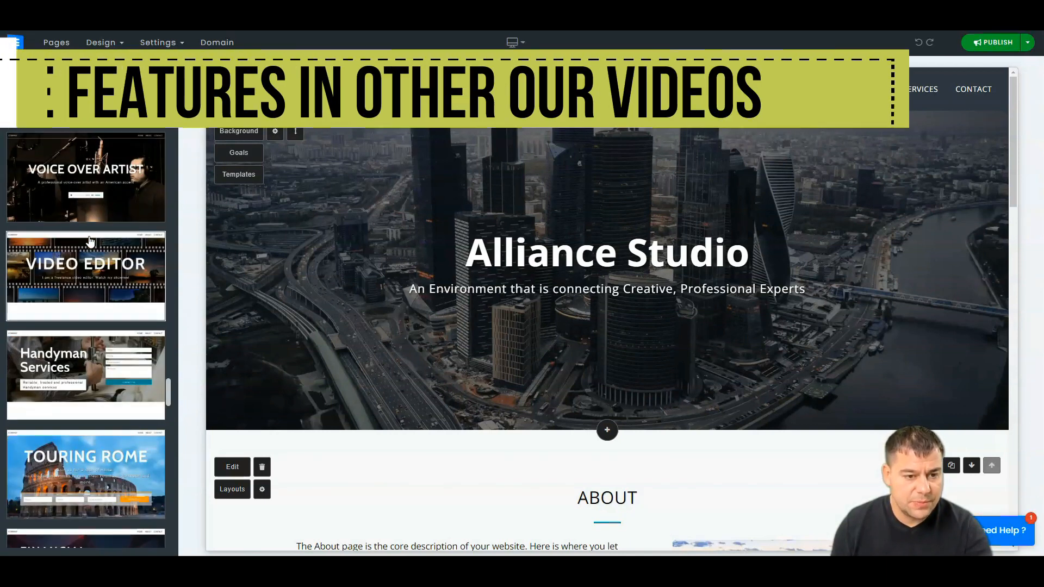
scroll(down, 3)
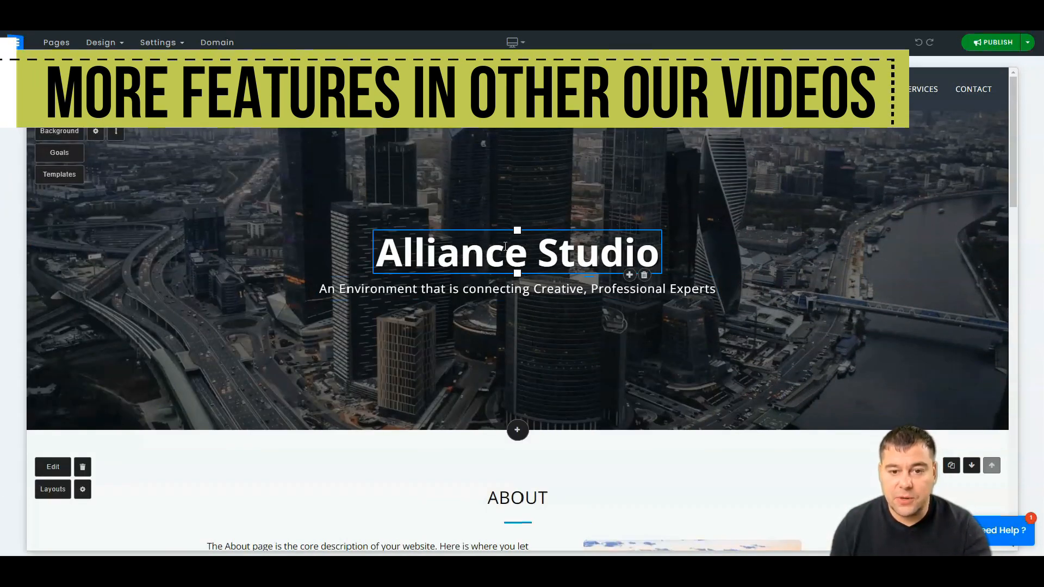
Edit the Alliance Studio heading and set its font to Oswald
double_click(452, 253)
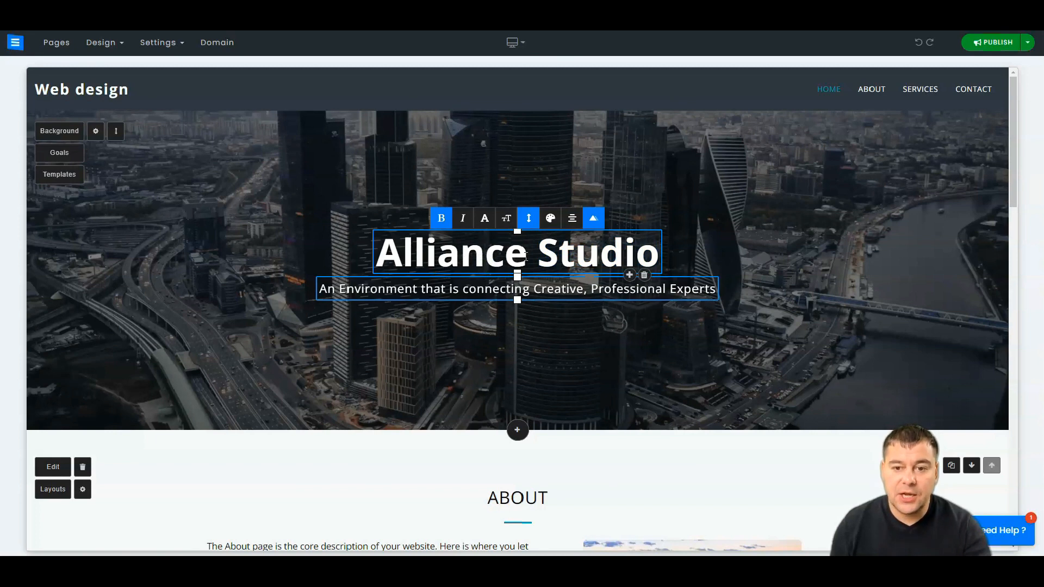
click(462, 217)
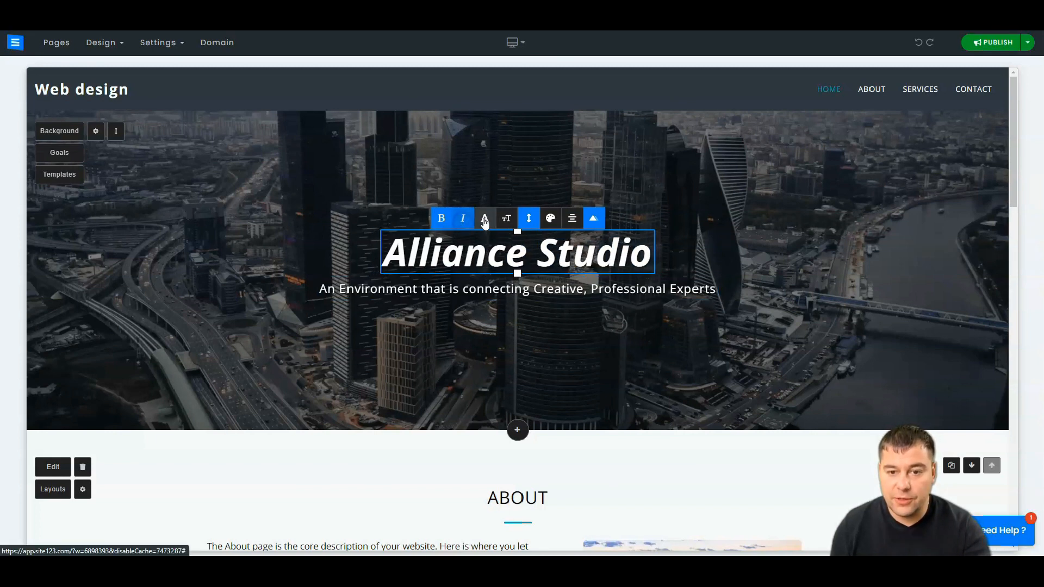
click(484, 218)
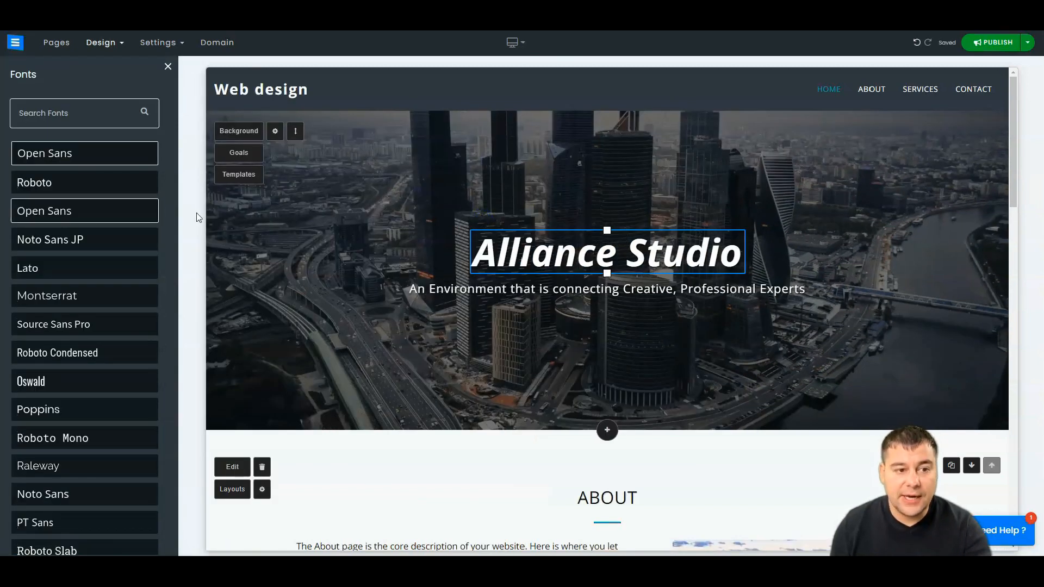
click(30, 381)
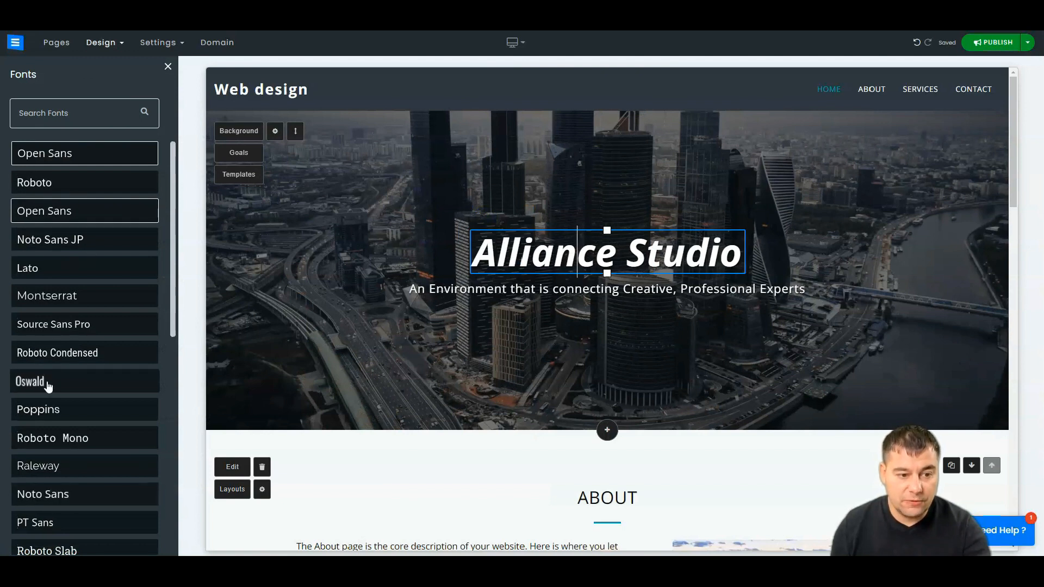
click(38, 381)
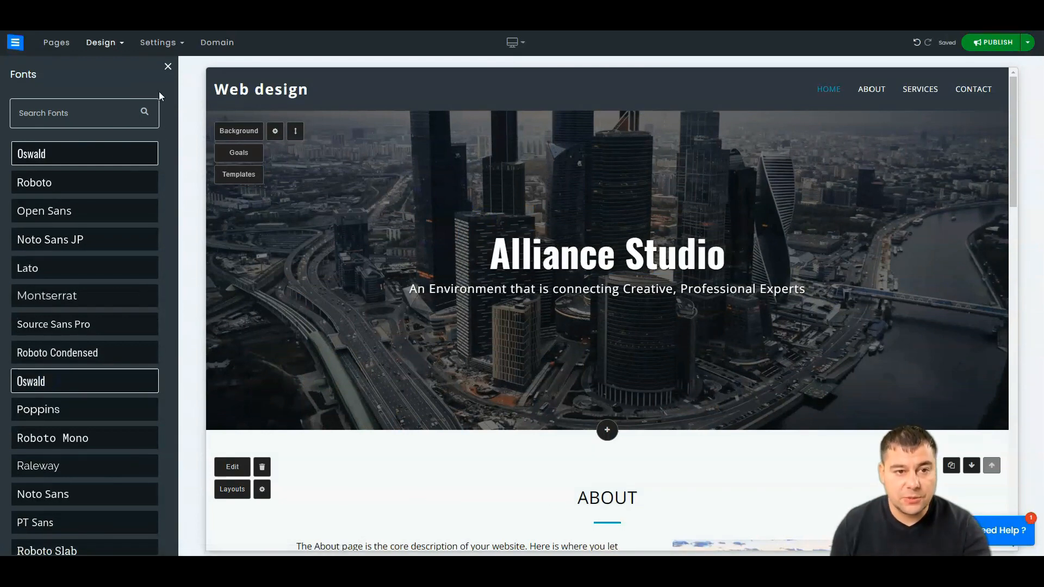
click(168, 66)
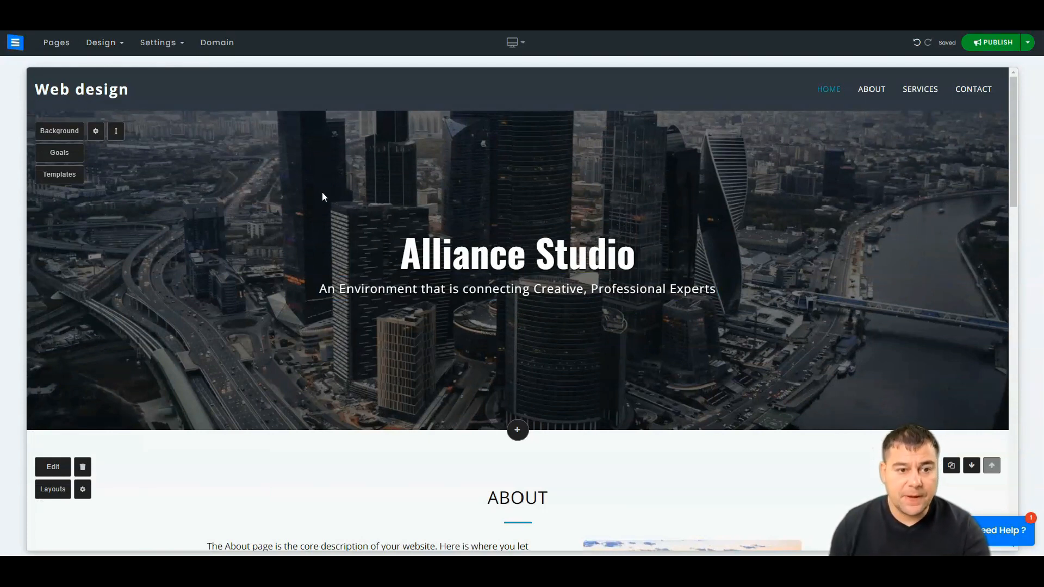
mouse_move(216, 223)
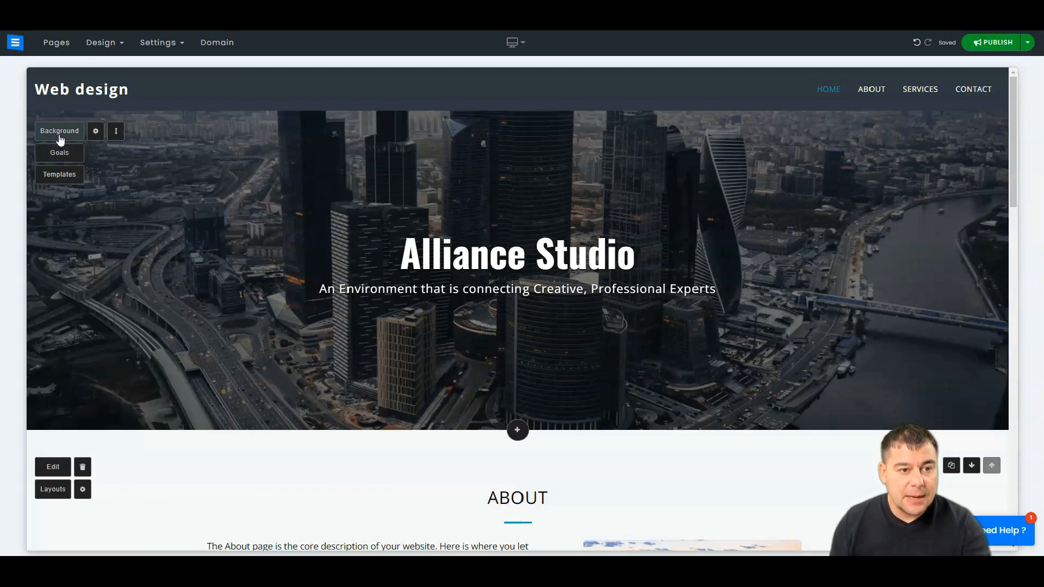
Search background images for 'city wallpaper' and apply the downtown skyline photo to the hero
click(59, 130)
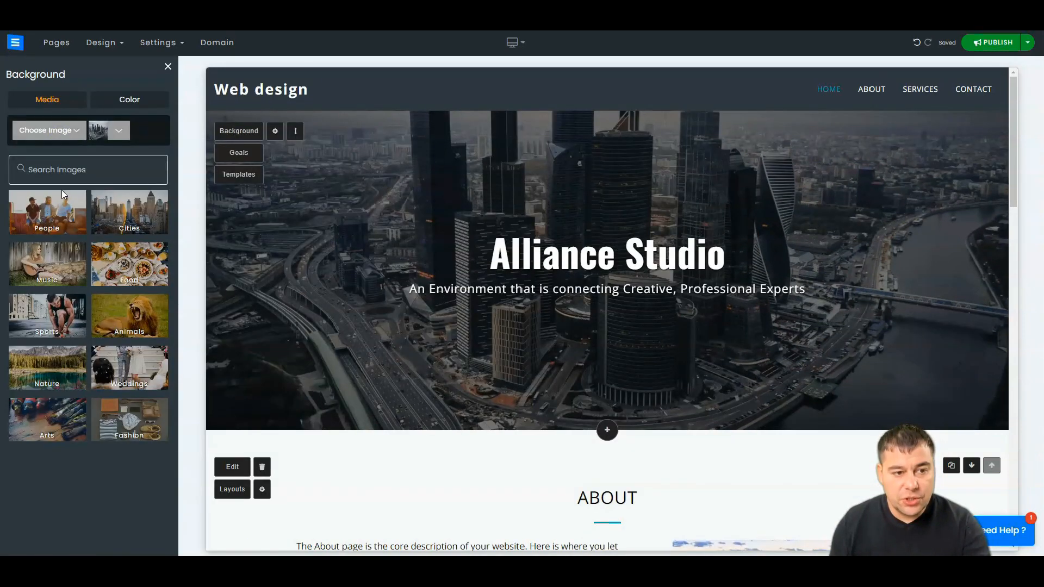
mouse_move(85, 108)
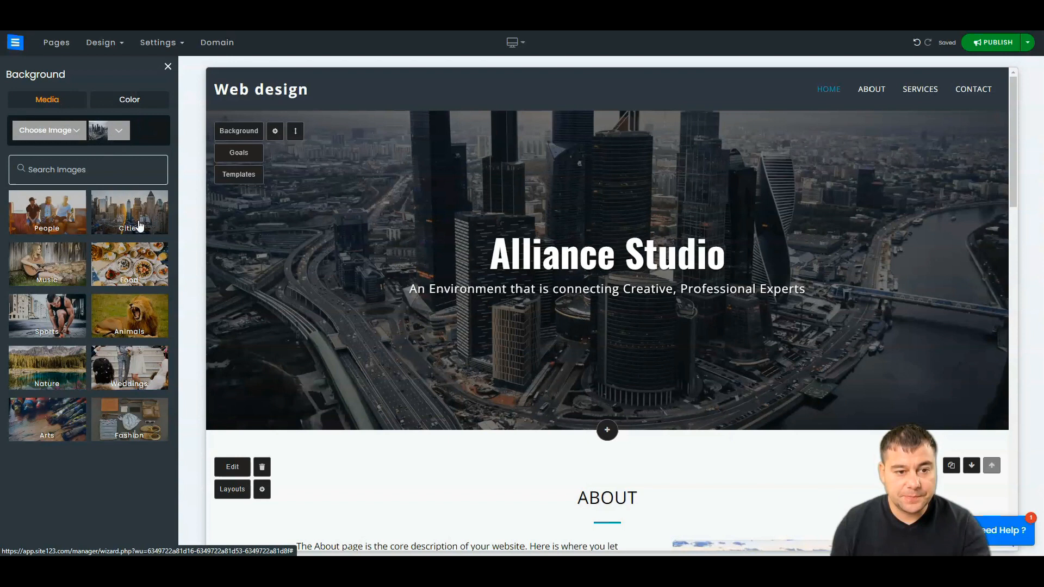
text(city wallpaper)
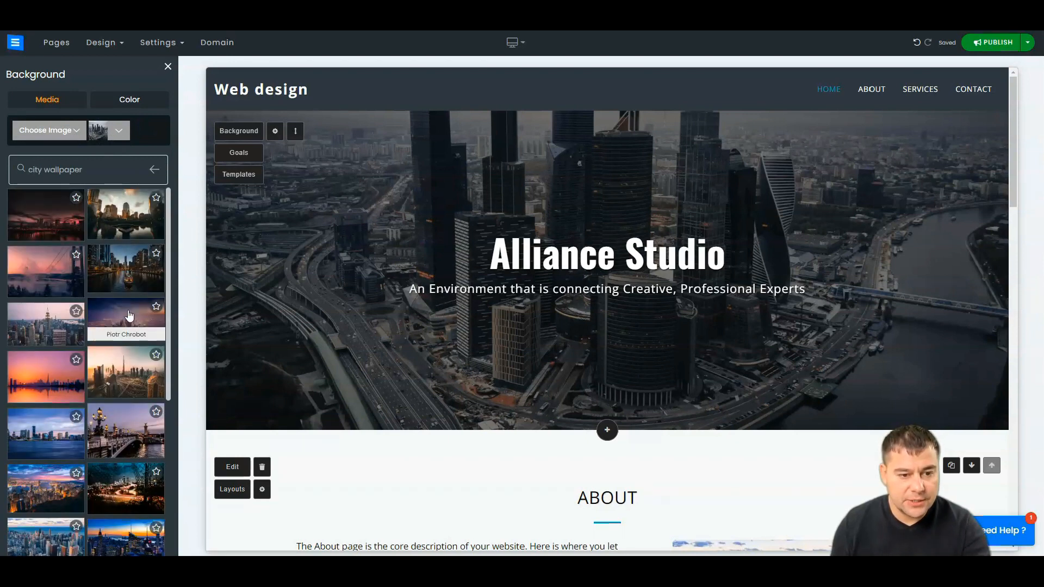
scroll(down, 3)
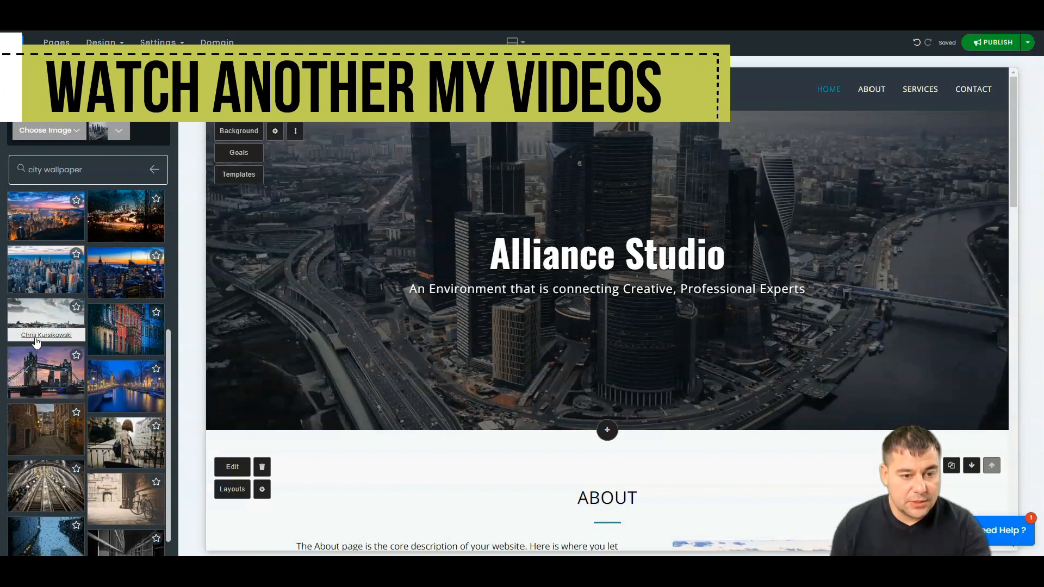
click(46, 271)
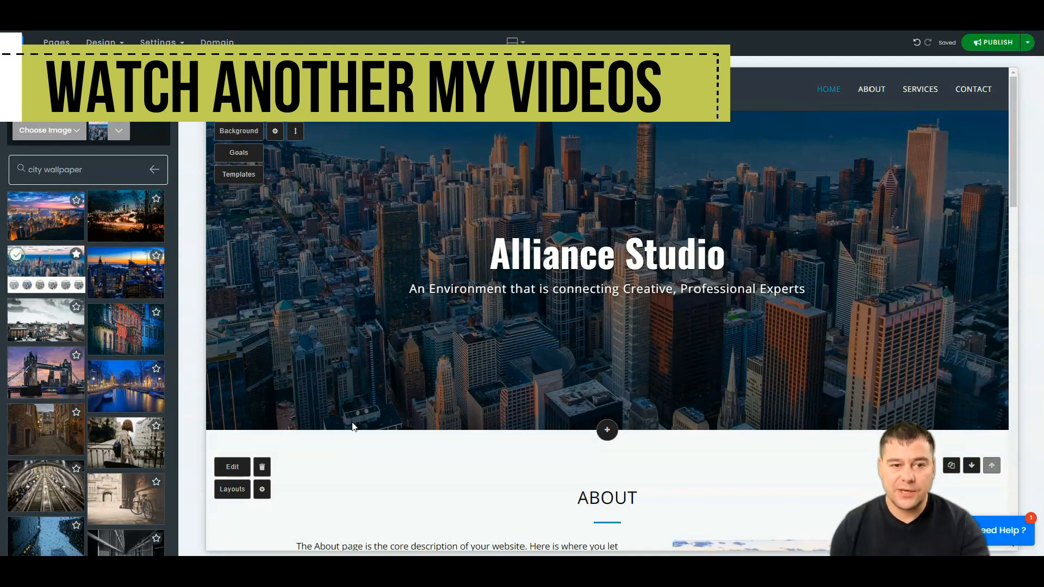
mouse_move(159, 279)
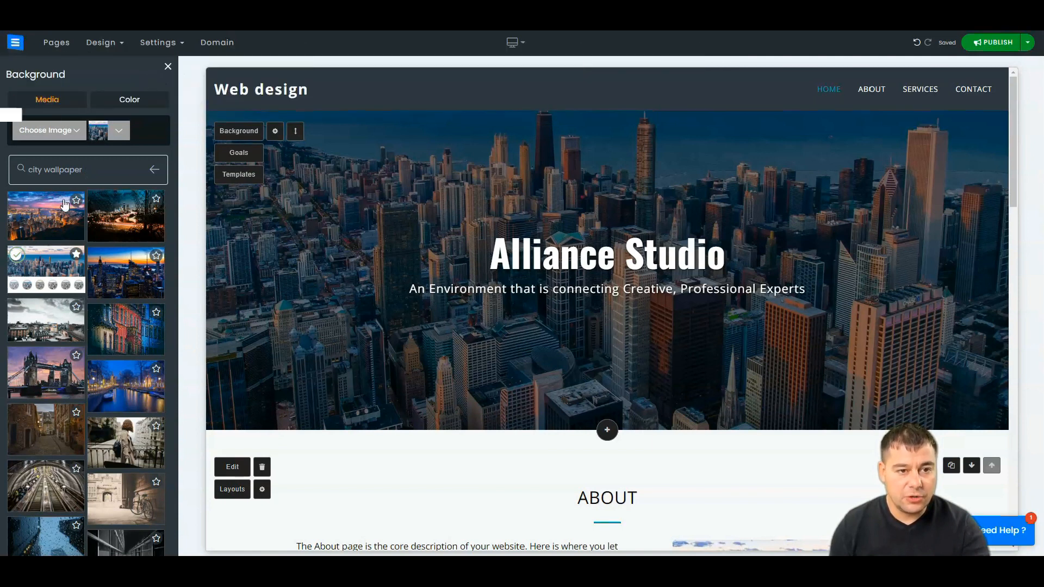
Review further image results and leave the hero with the new skyline background
scroll(down, 3)
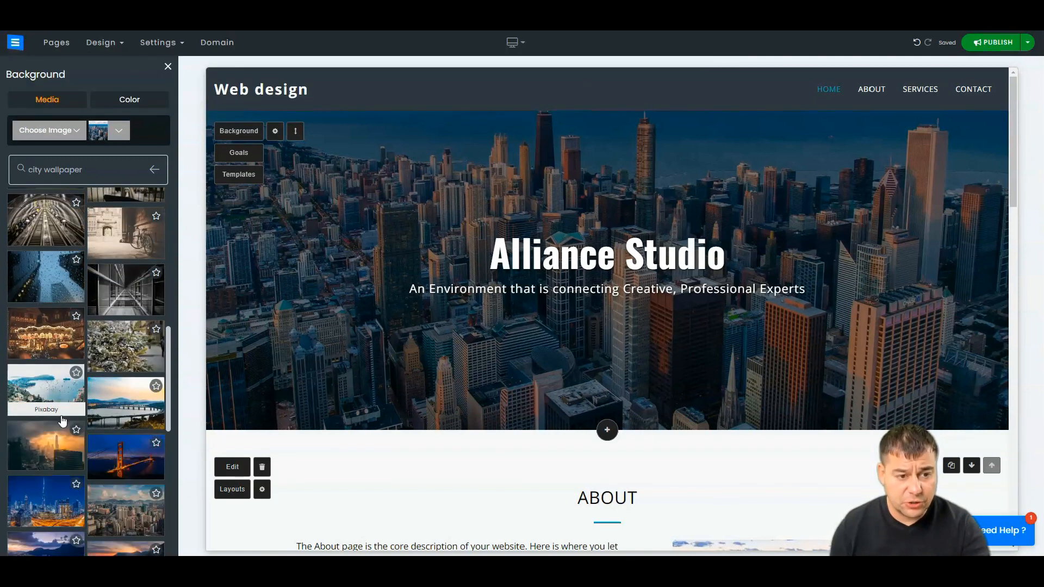
scroll(down, 3)
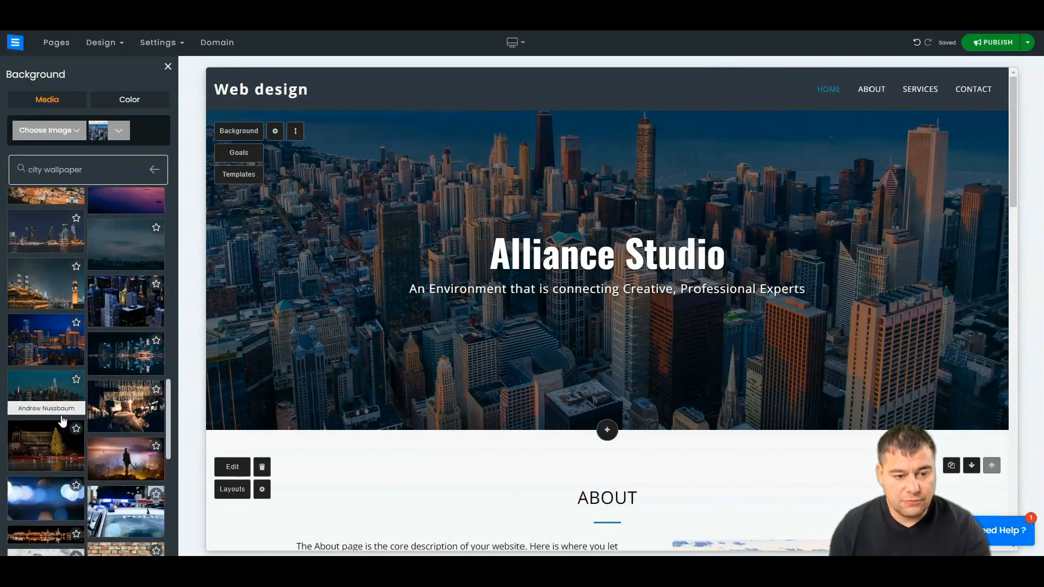
scroll(down, 3)
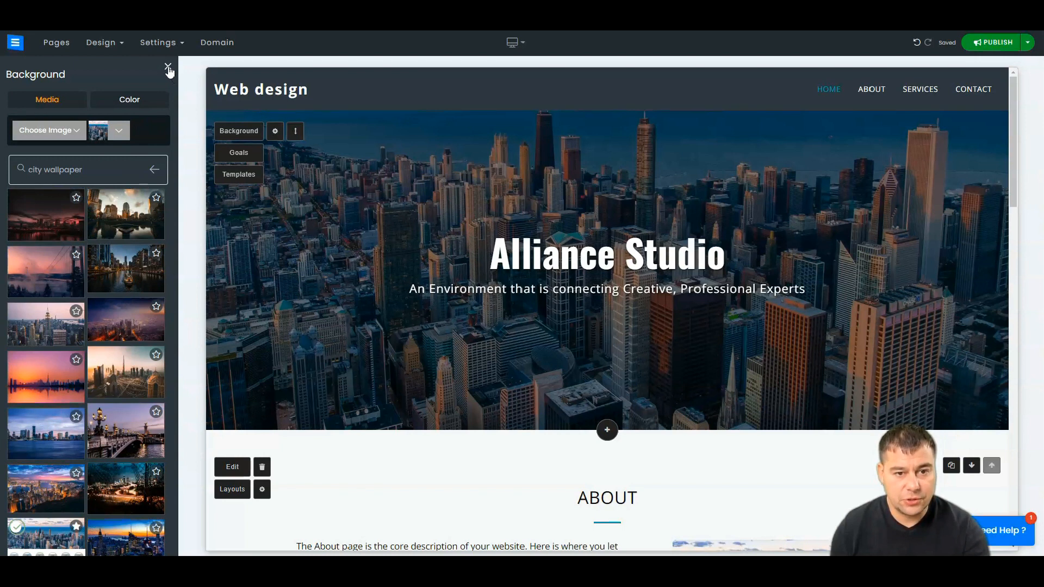
click(169, 70)
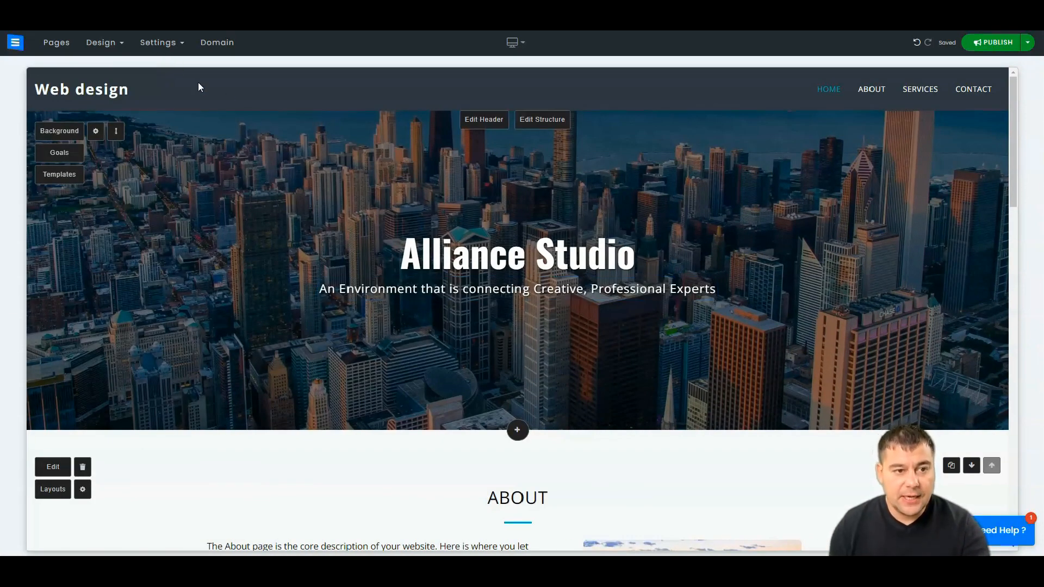
Add a three-column Testimonials page from the Pages list, then begin adding another page
click(56, 42)
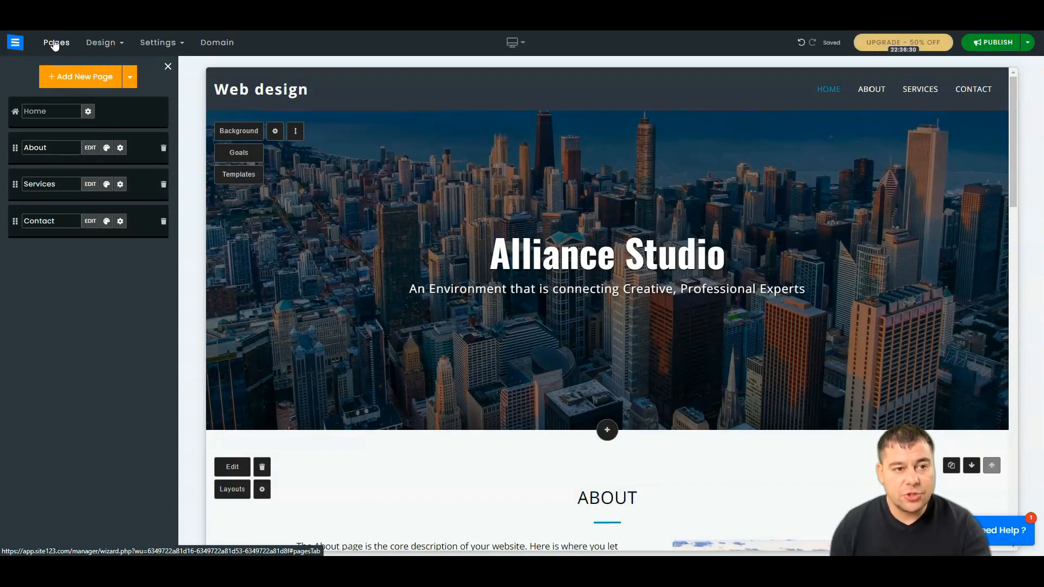
click(79, 76)
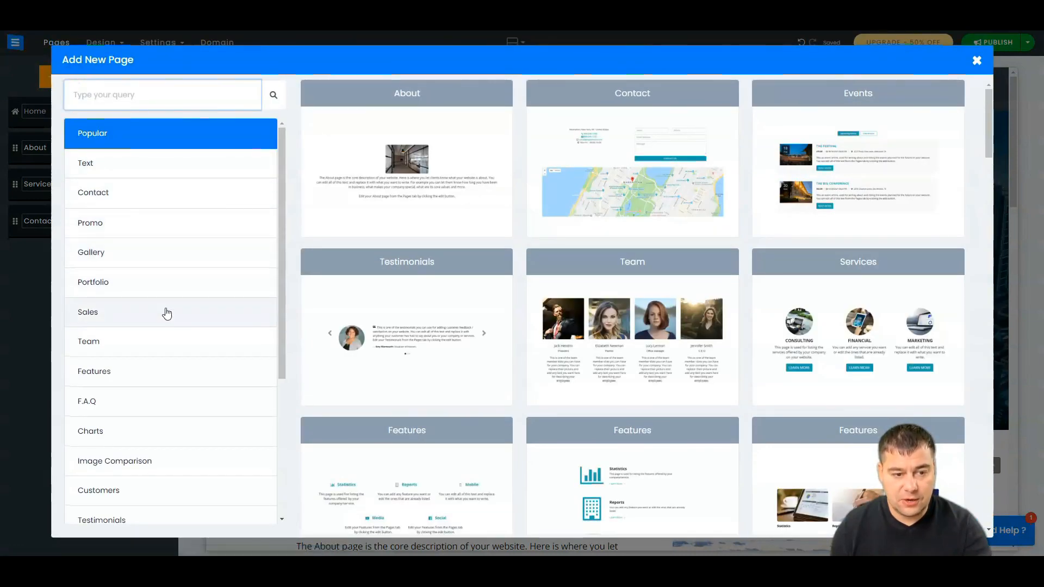
scroll(down, 3)
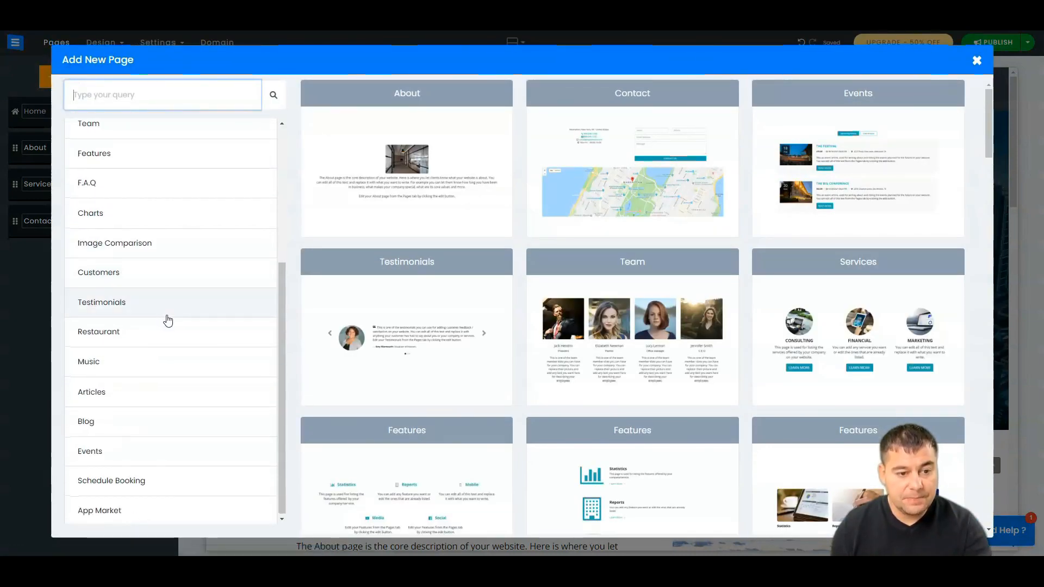
click(101, 301)
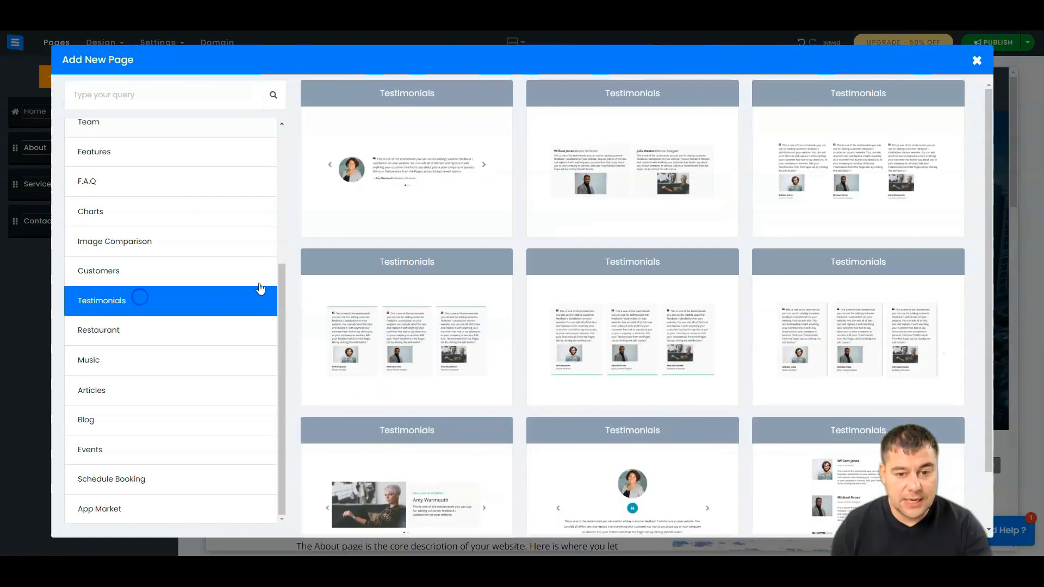
scroll(down, 3)
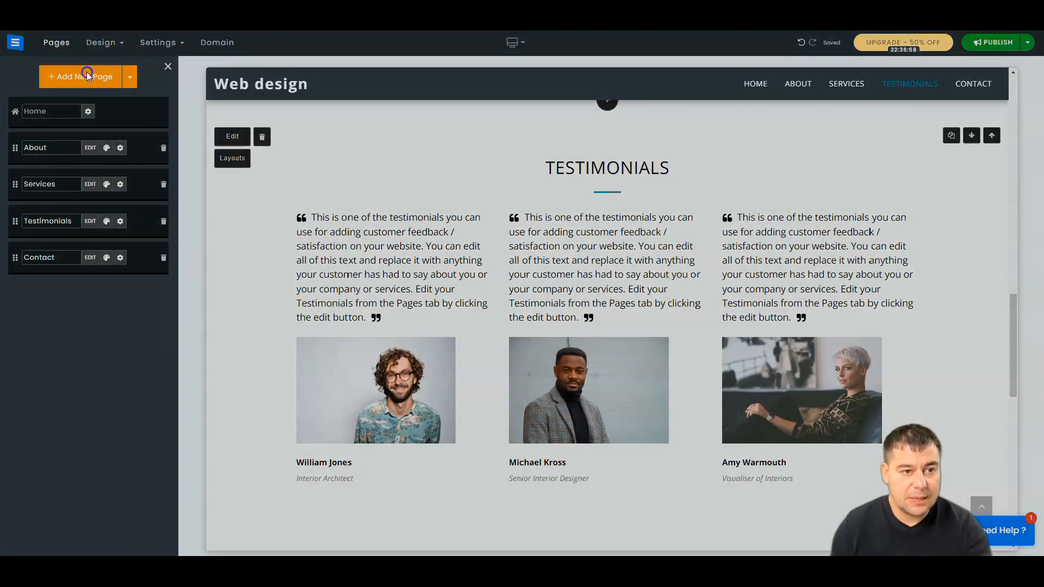
click(79, 76)
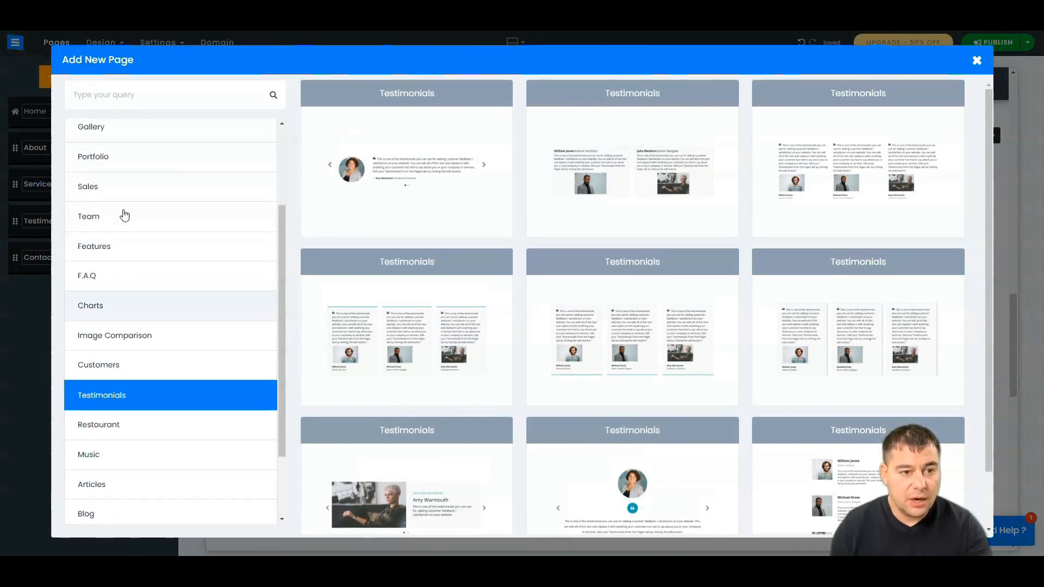
Add a photo-grid Gallery page and drag it above Testimonials in the page order
click(90, 250)
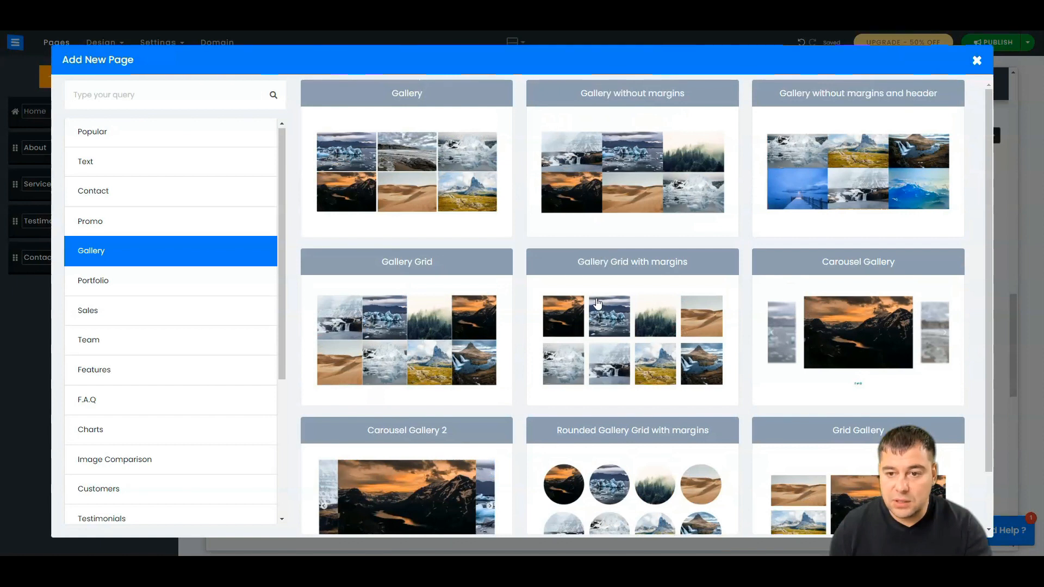
mouse_move(877, 326)
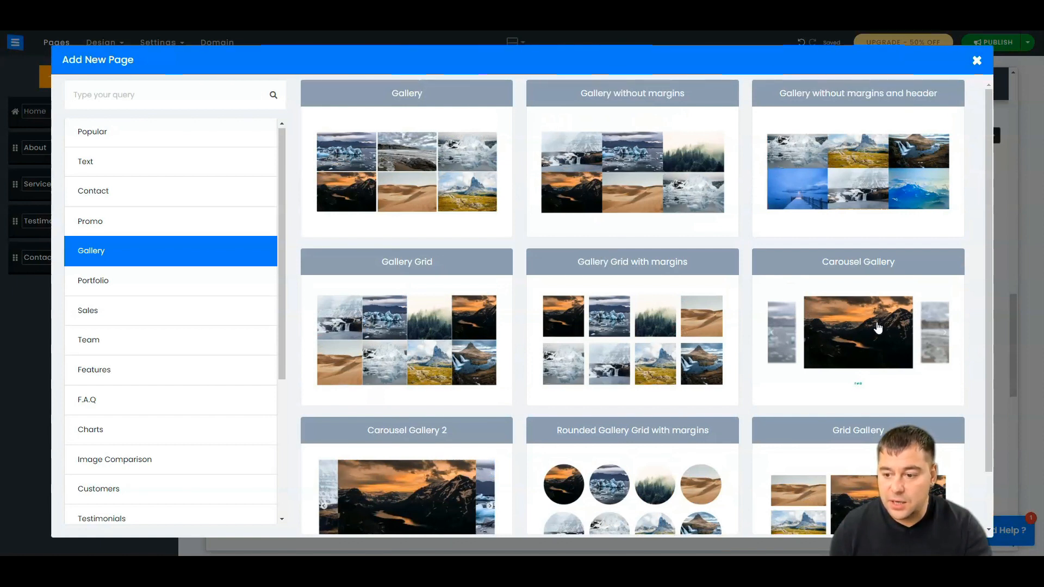
scroll(down, 3)
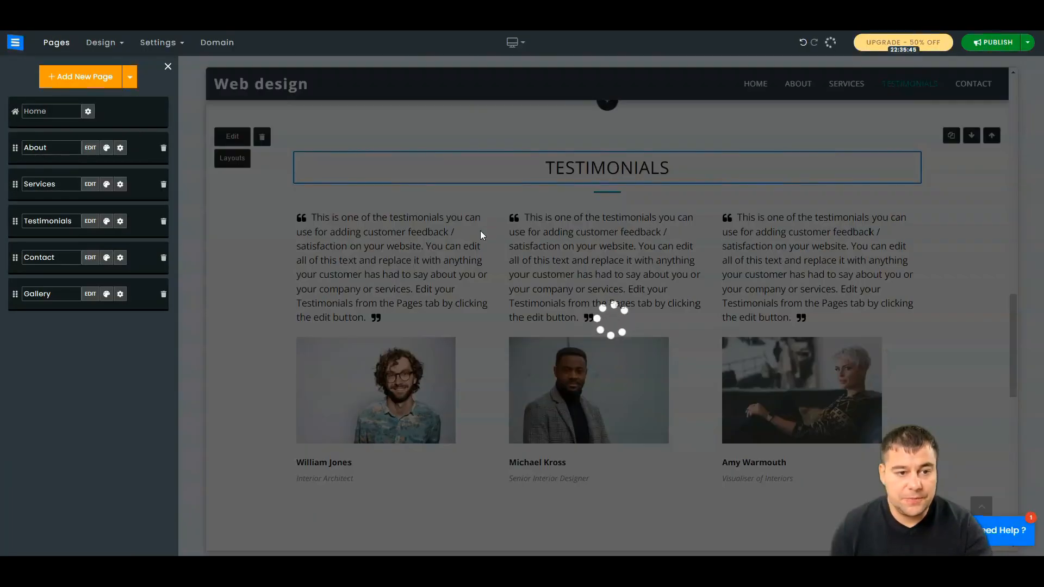
click(37, 293)
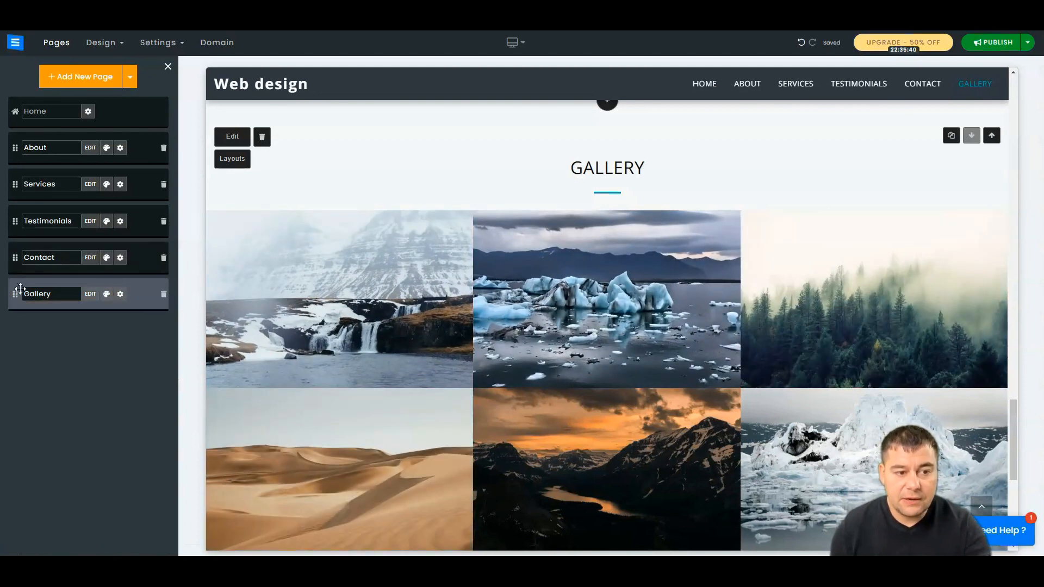
drag(37, 293, 40, 213)
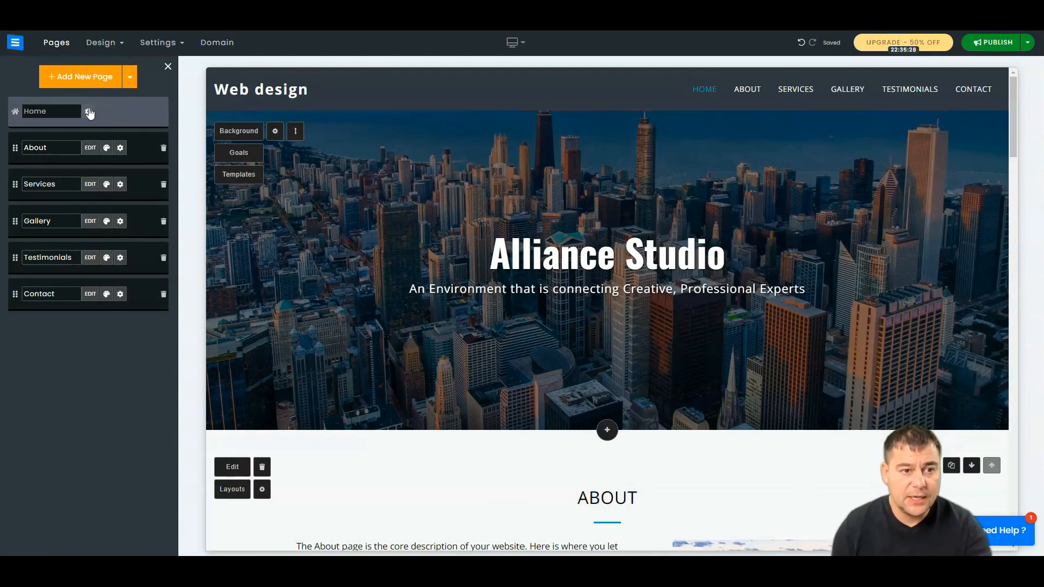
Hide the Pages sidebar, glance at new-section layouts above About, and add nothing
click(87, 111)
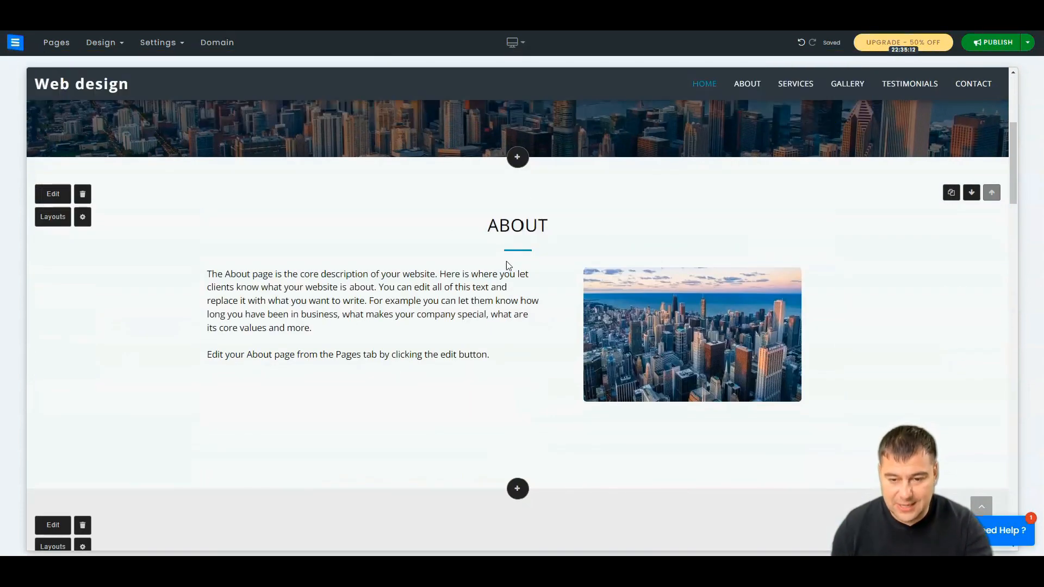
mouse_move(706, 493)
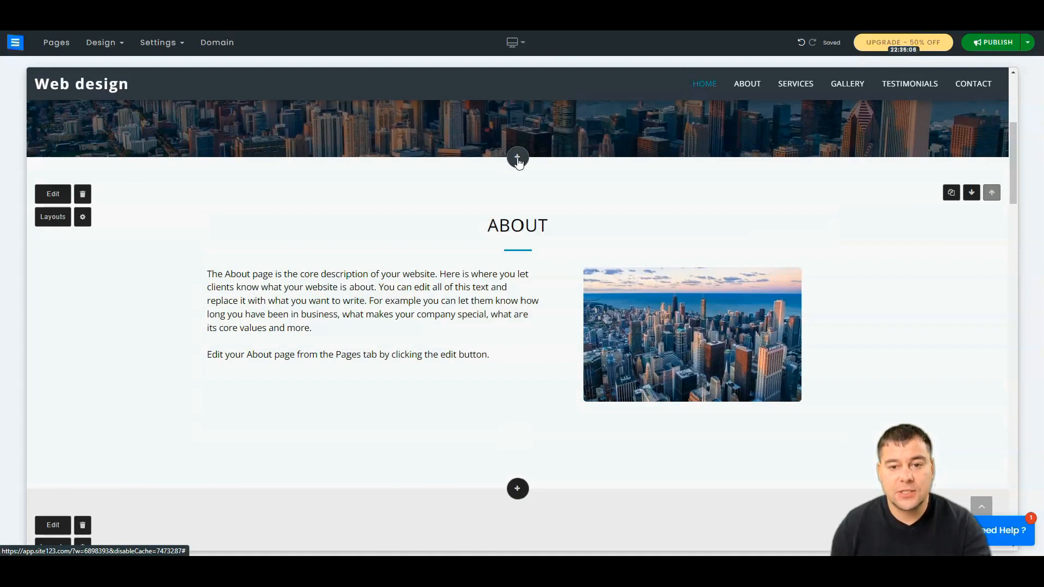
click(518, 159)
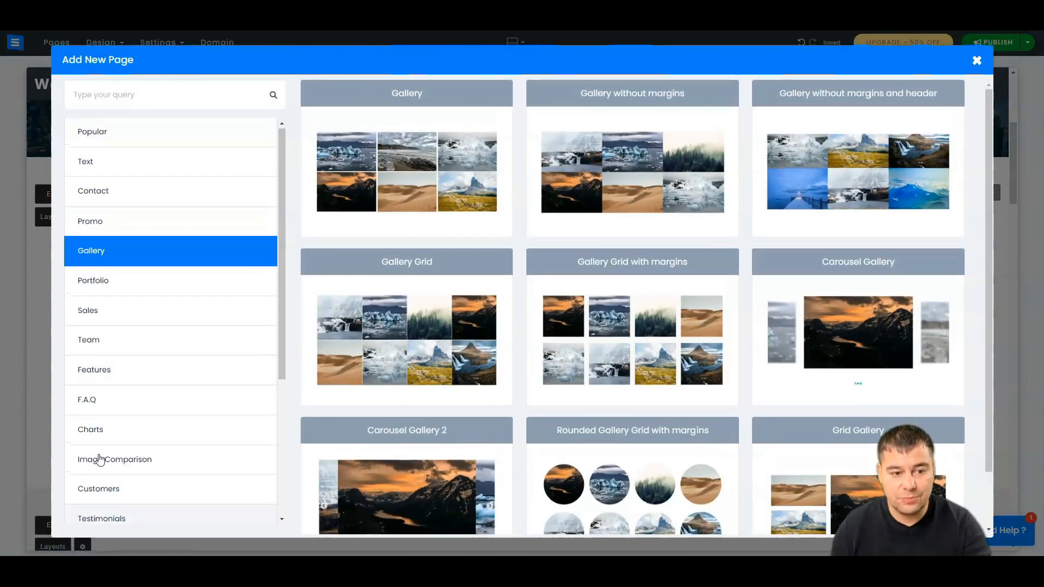
scroll(down, 3)
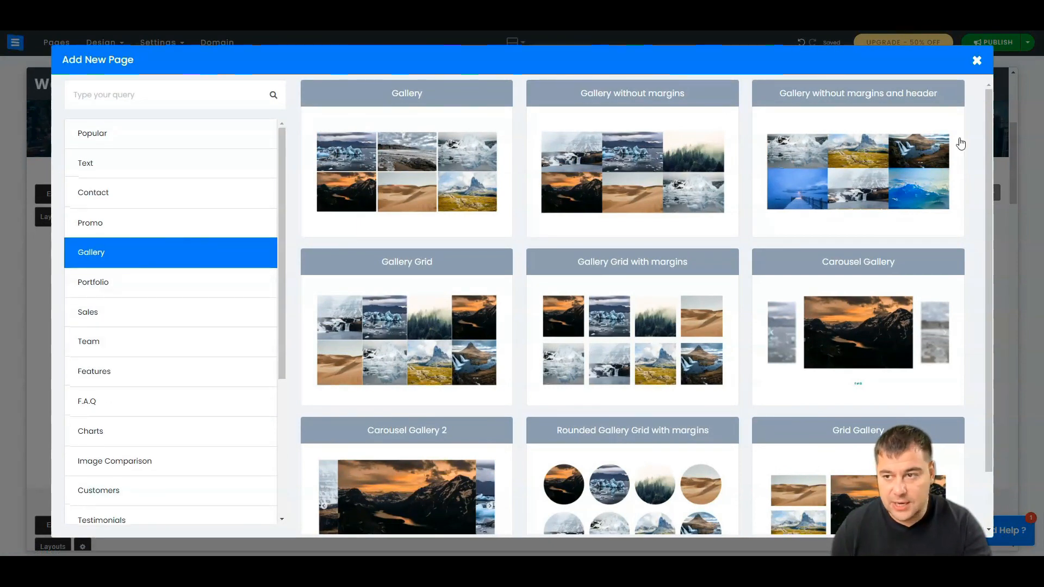
click(976, 59)
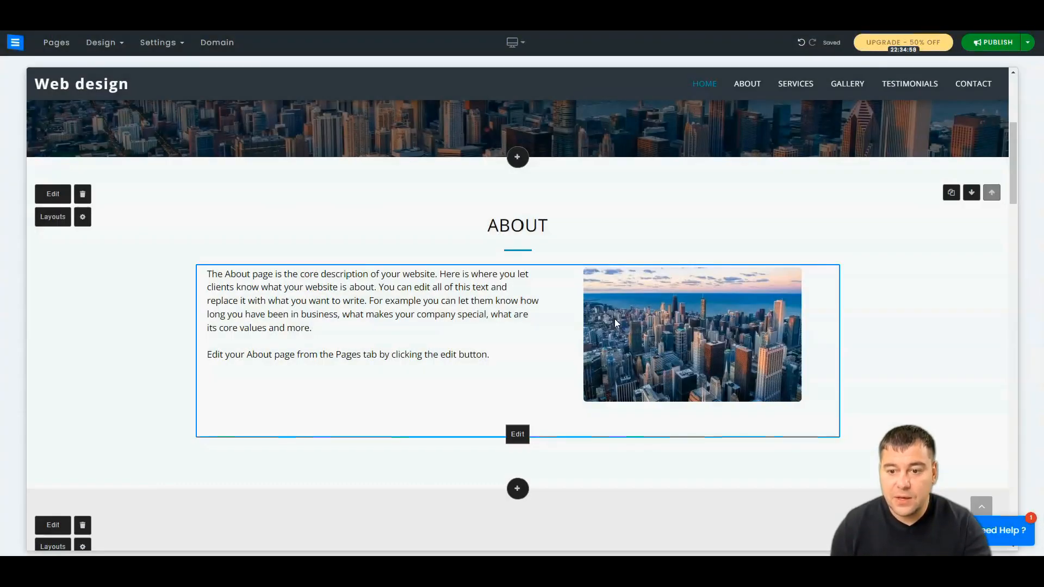
Fill the About section's second image slot with an Image Library photo and save
click(517, 433)
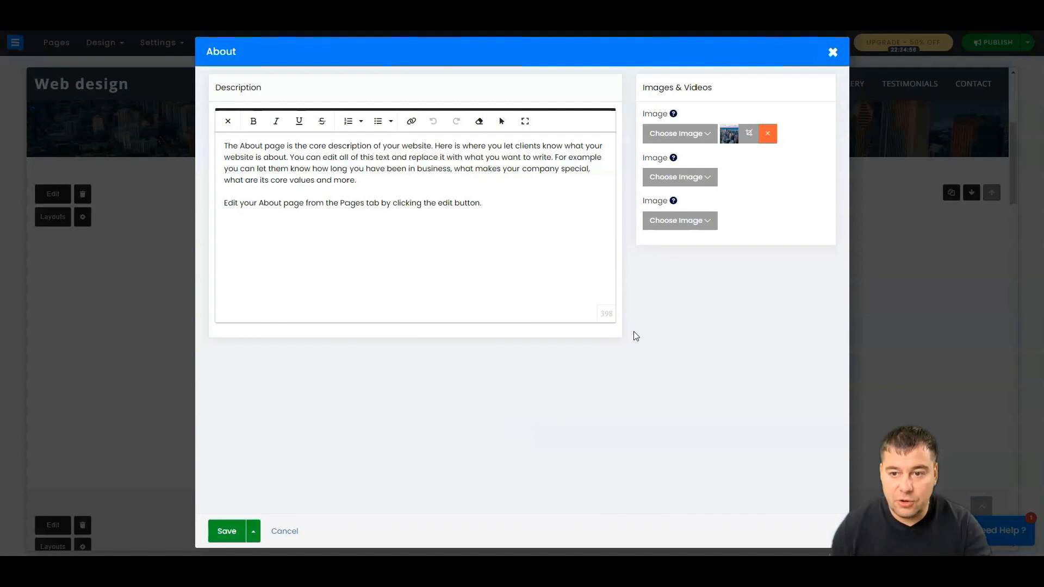
click(678, 176)
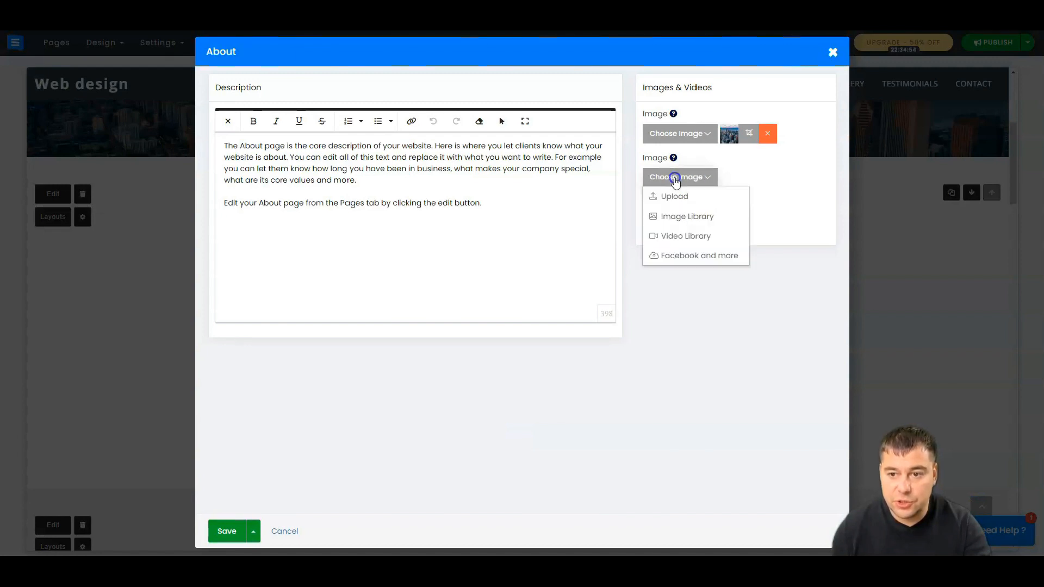
click(686, 216)
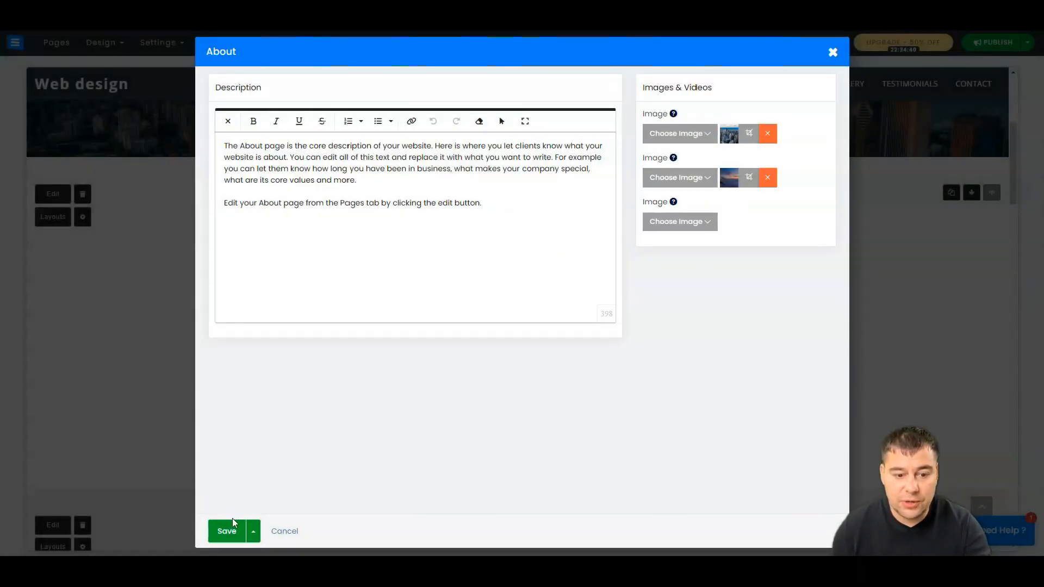
click(226, 531)
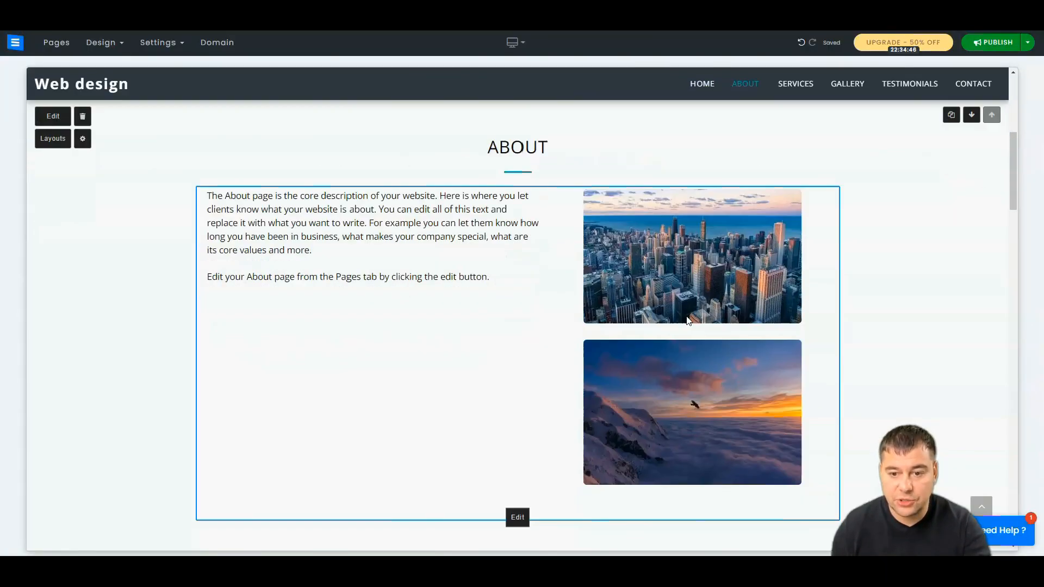
scroll(down, 3)
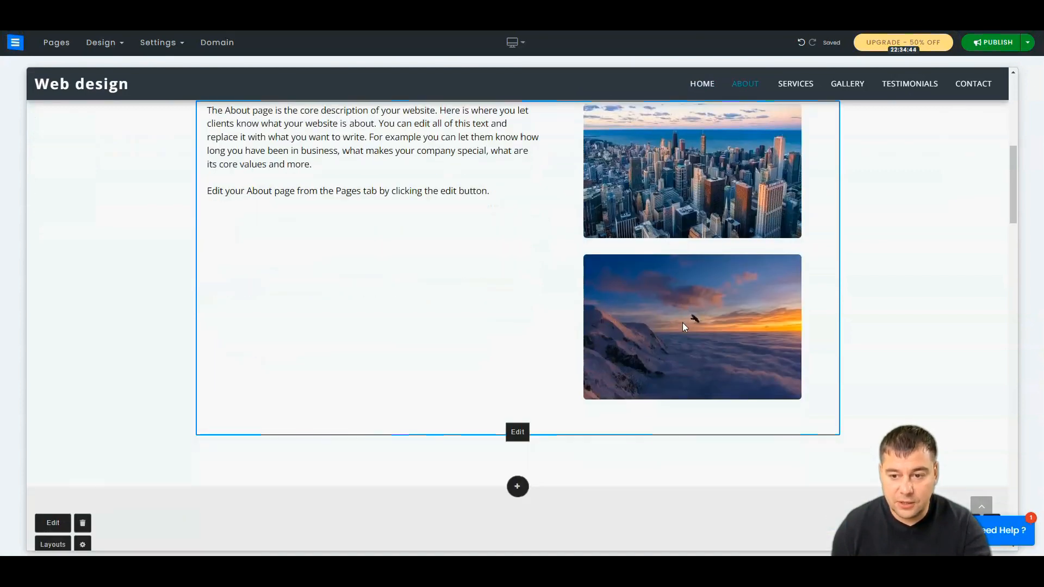
scroll(up, 3)
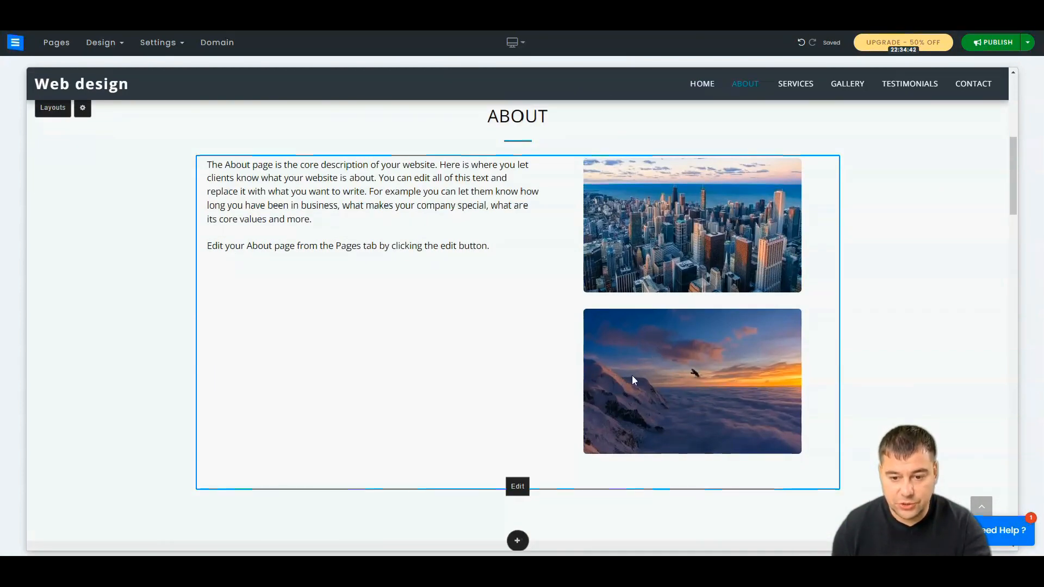
Turn About's second paragraph into a lettered list item, remove the sunset photo, and save
click(517, 486)
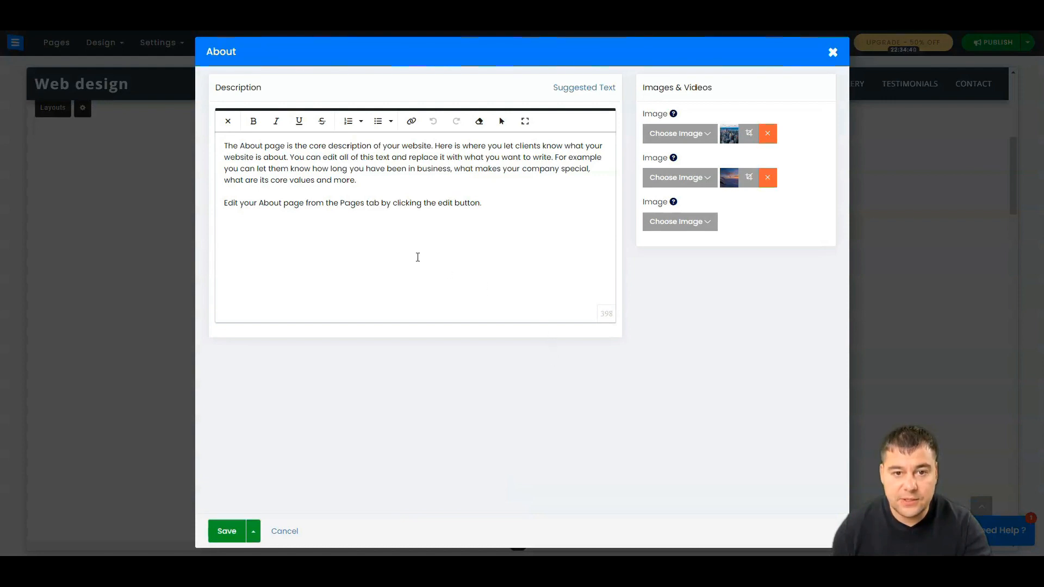
mouse_move(378, 121)
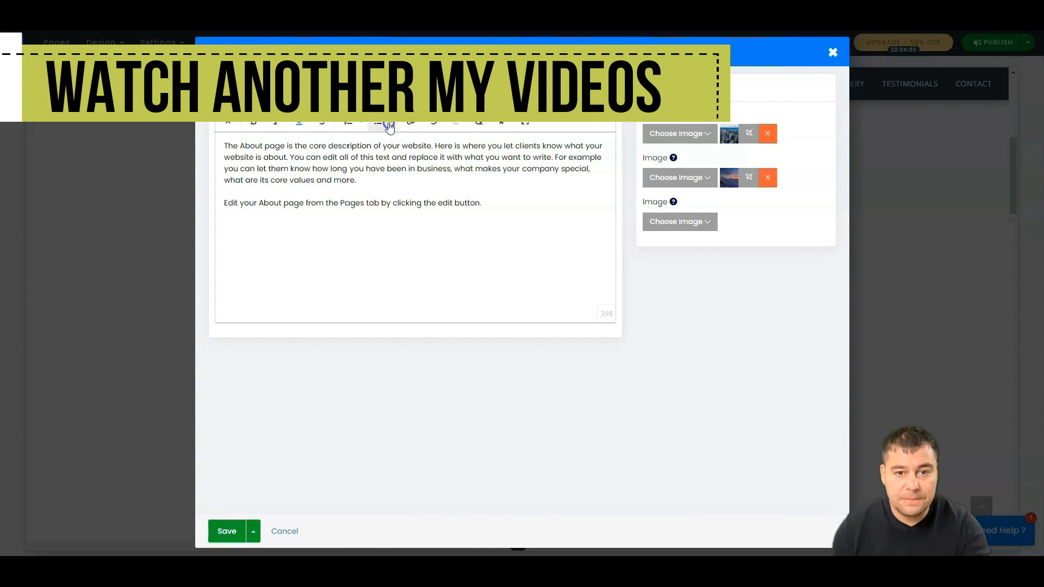
click(378, 121)
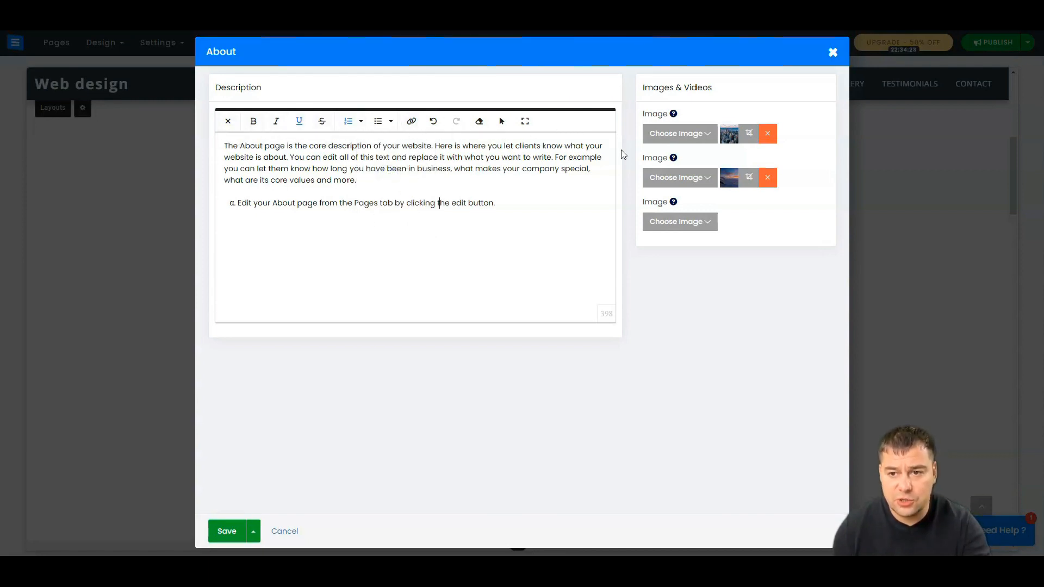
click(766, 177)
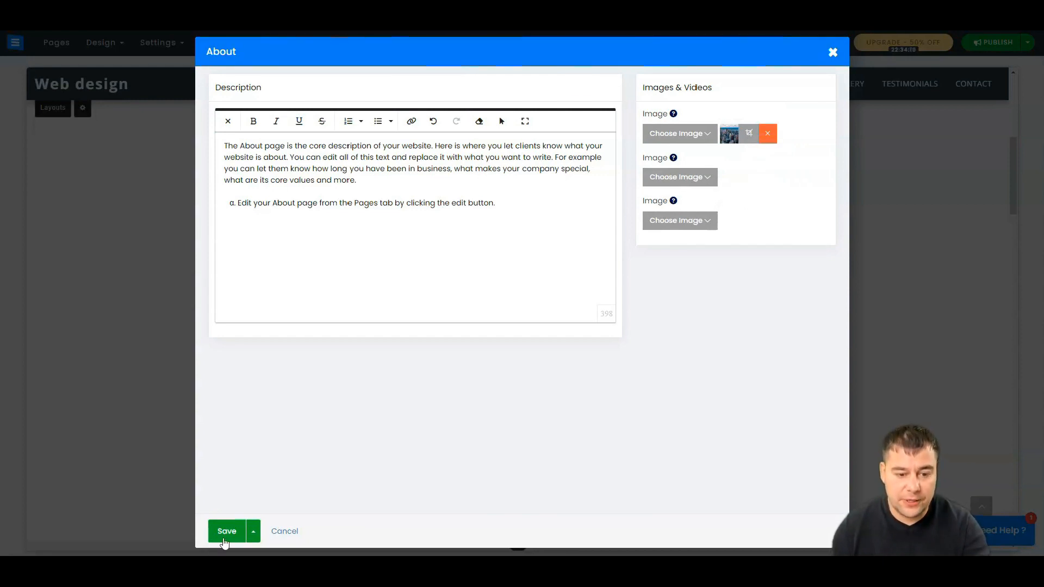
click(226, 530)
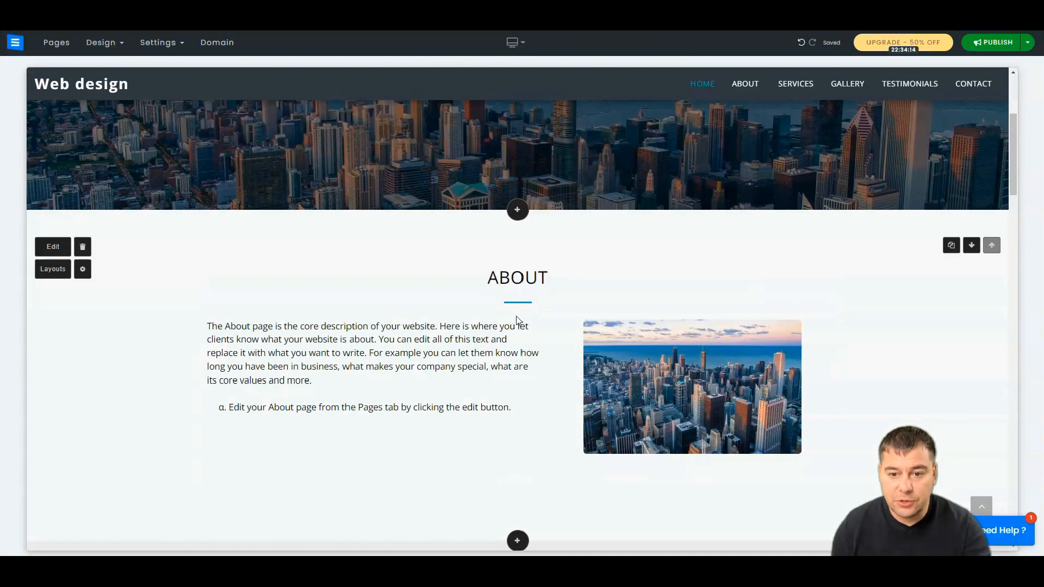
click(518, 277)
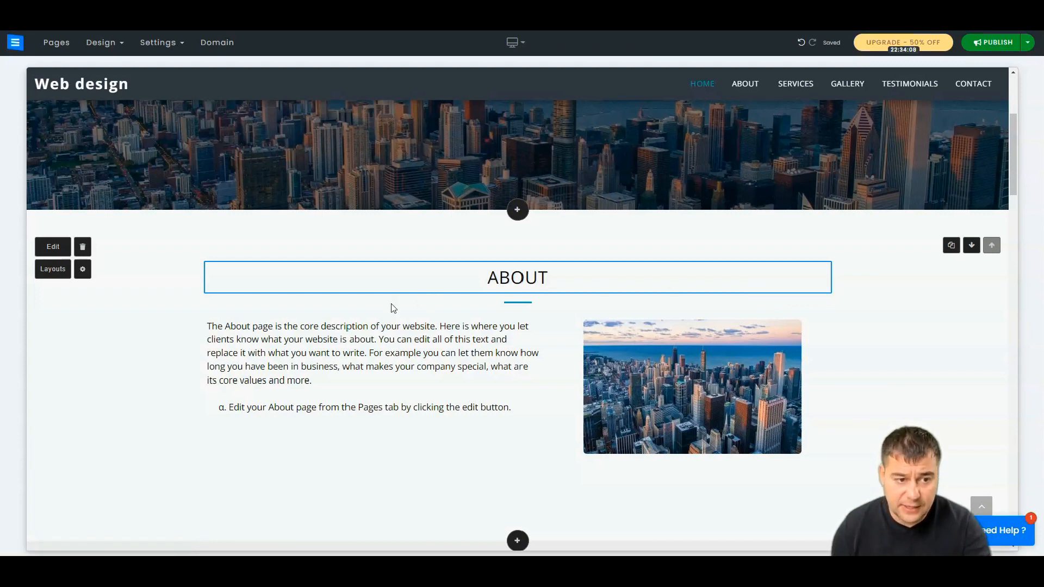
Bring up the Website Name and Logo settings, site name still 'Web design'
scroll(down, 3)
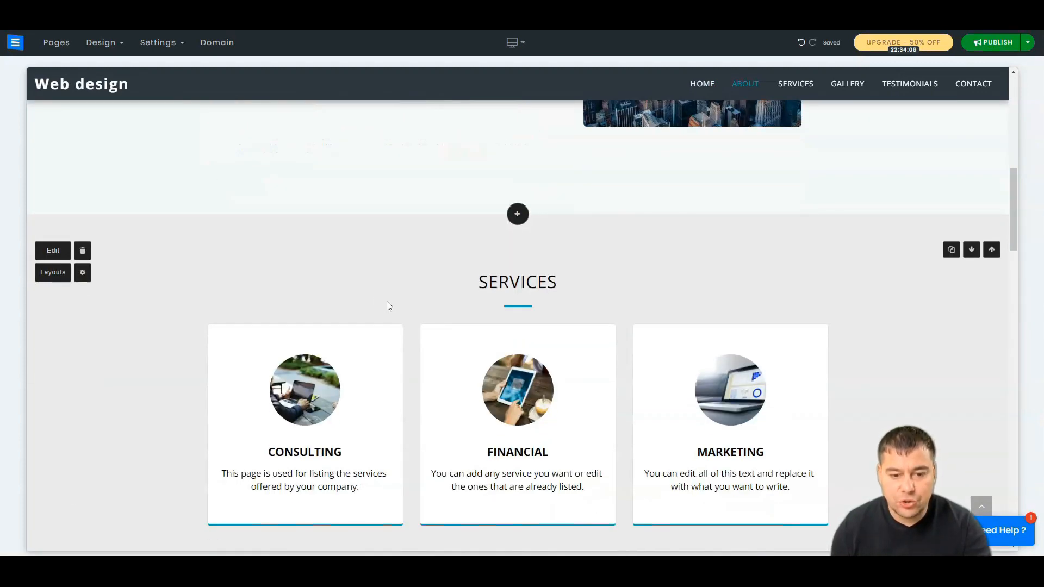
click(517, 282)
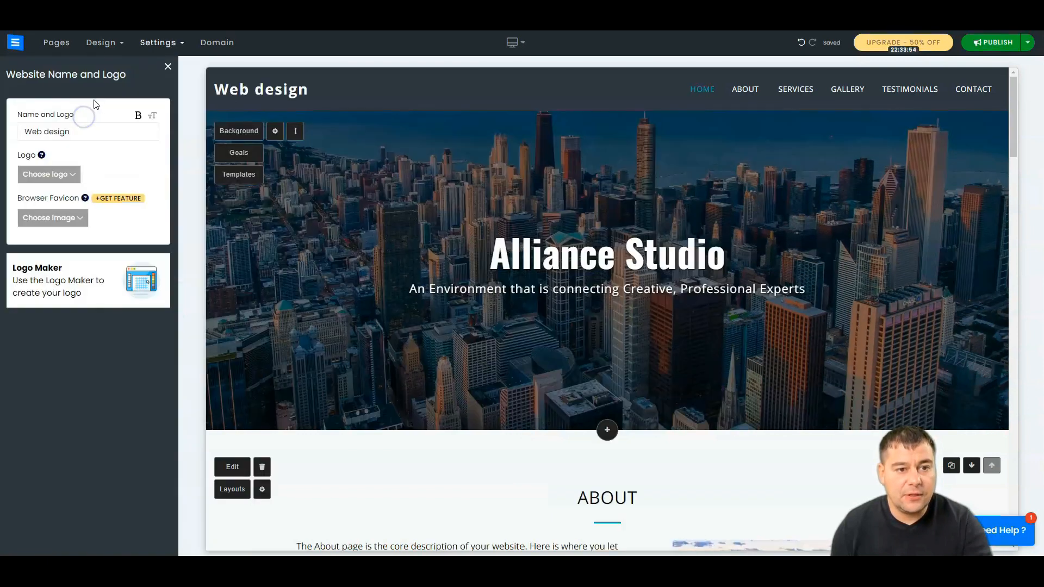
Close the Website Name and Logo settings without changing anything
click(87, 132)
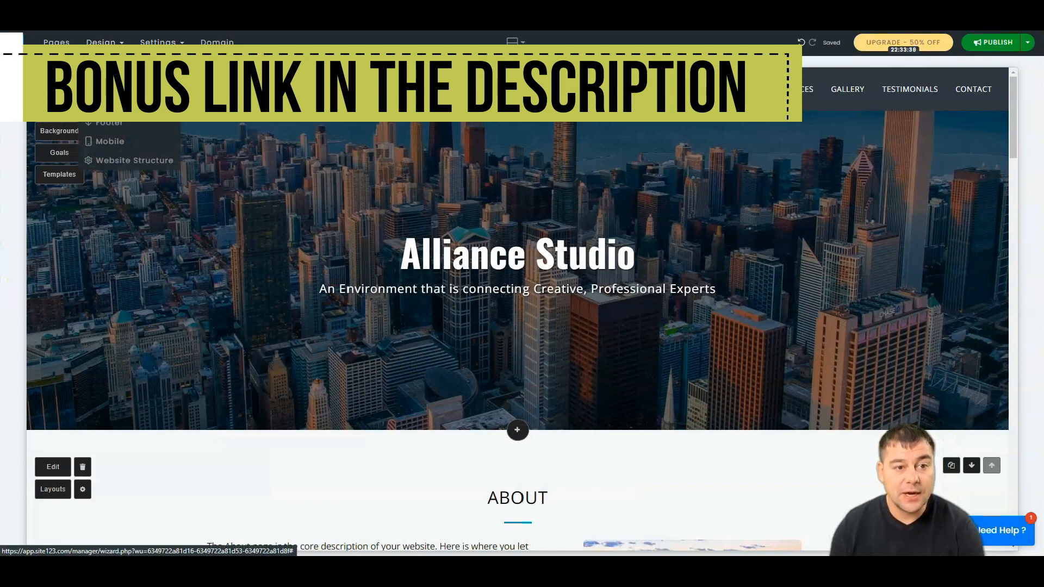
Apply the dark colour scheme with green accents from Design > Colors
click(101, 42)
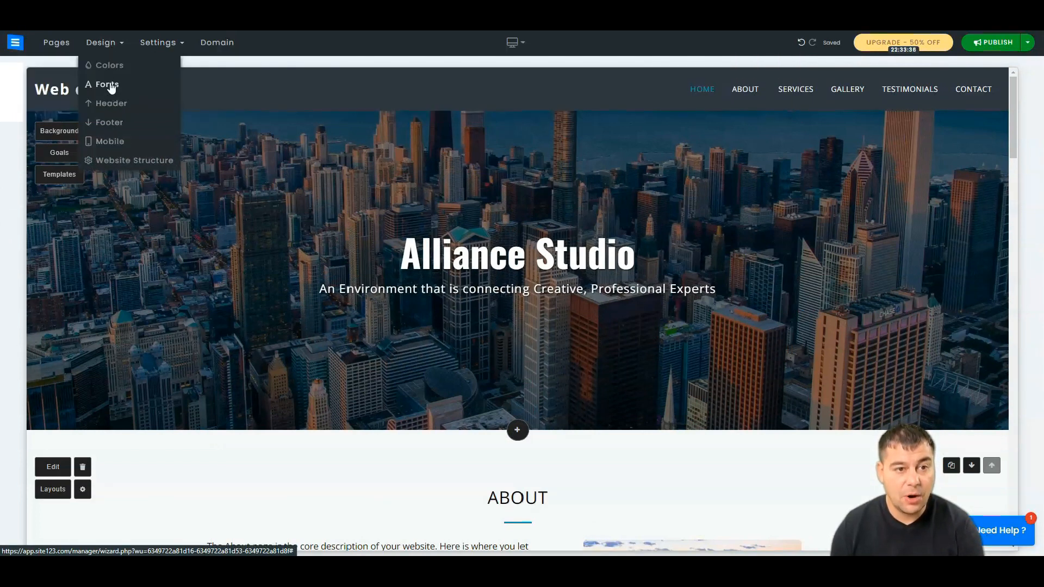
click(108, 64)
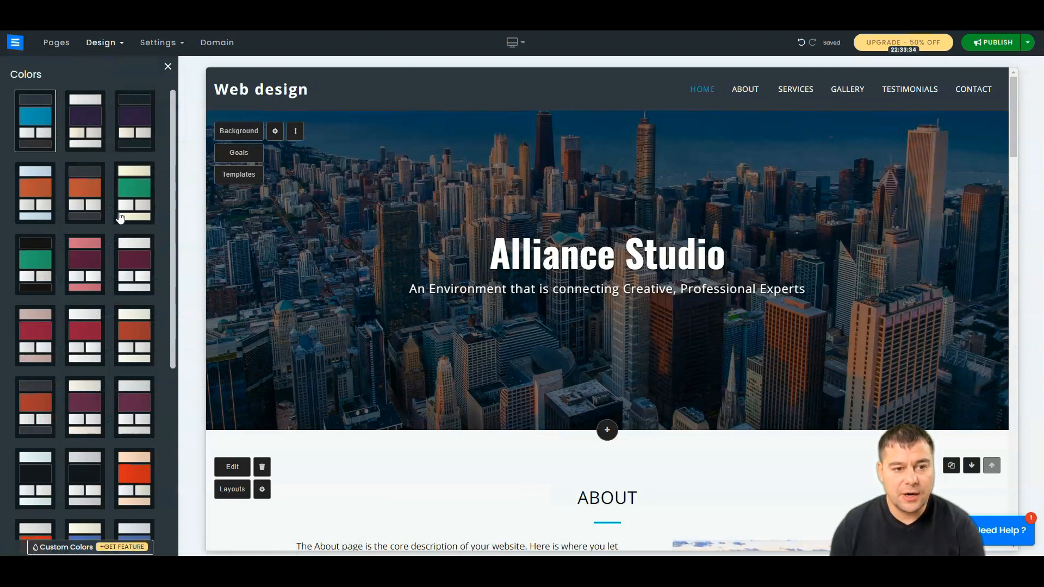
click(135, 193)
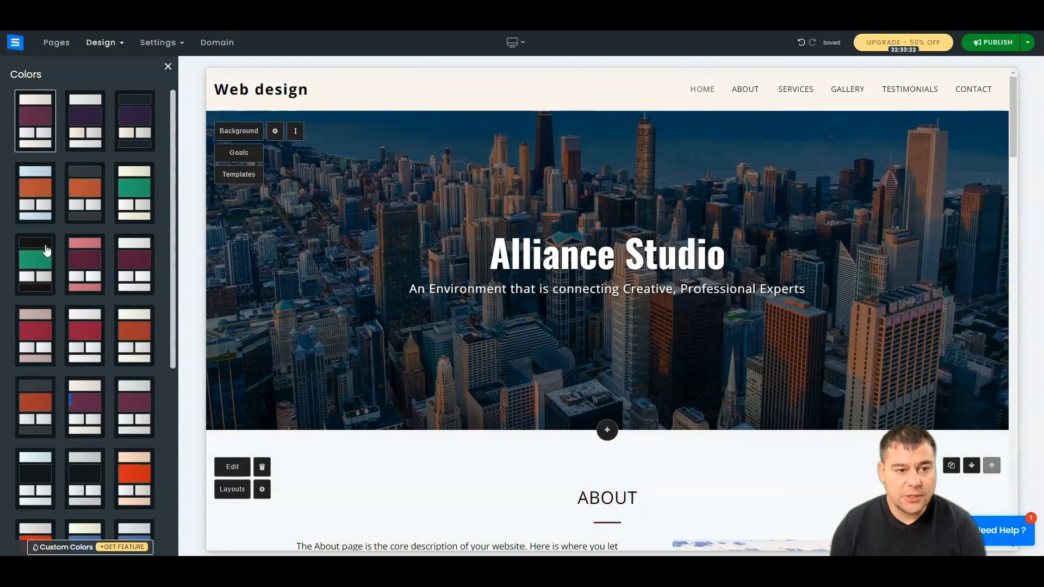
click(35, 121)
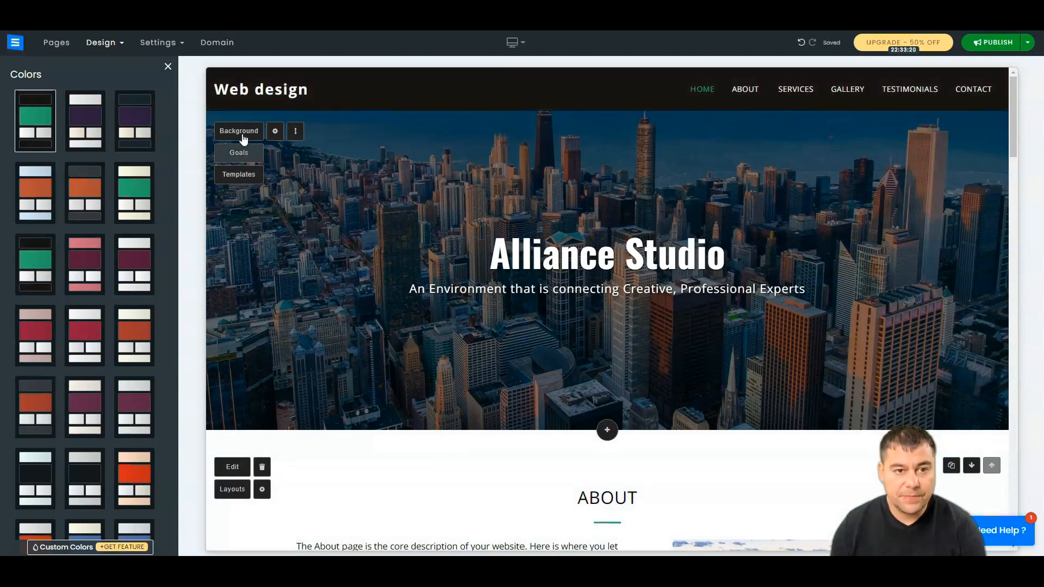
click(107, 84)
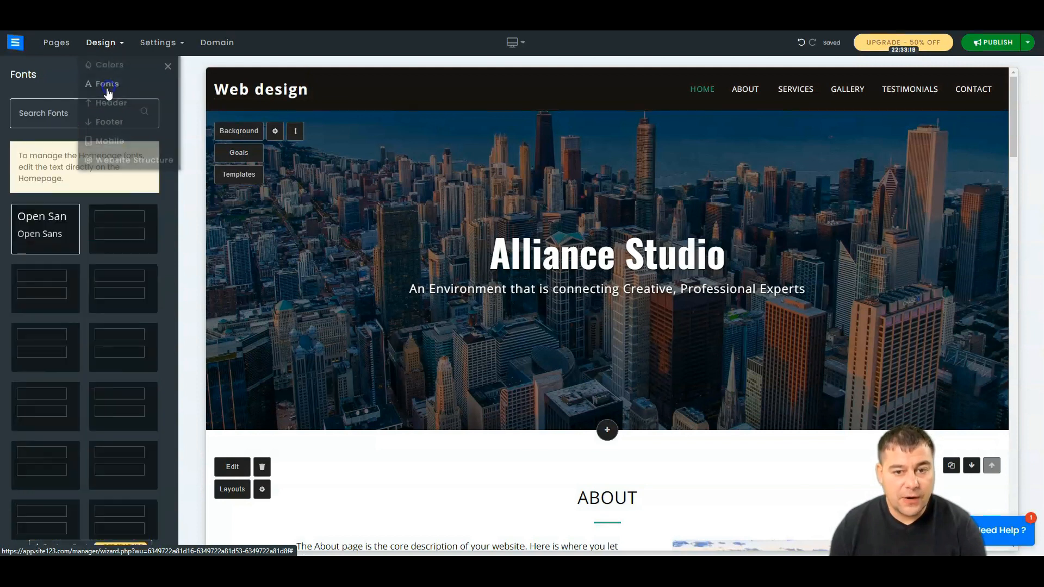
Try a serif font pairing on the site text from the Fonts choices
click(104, 84)
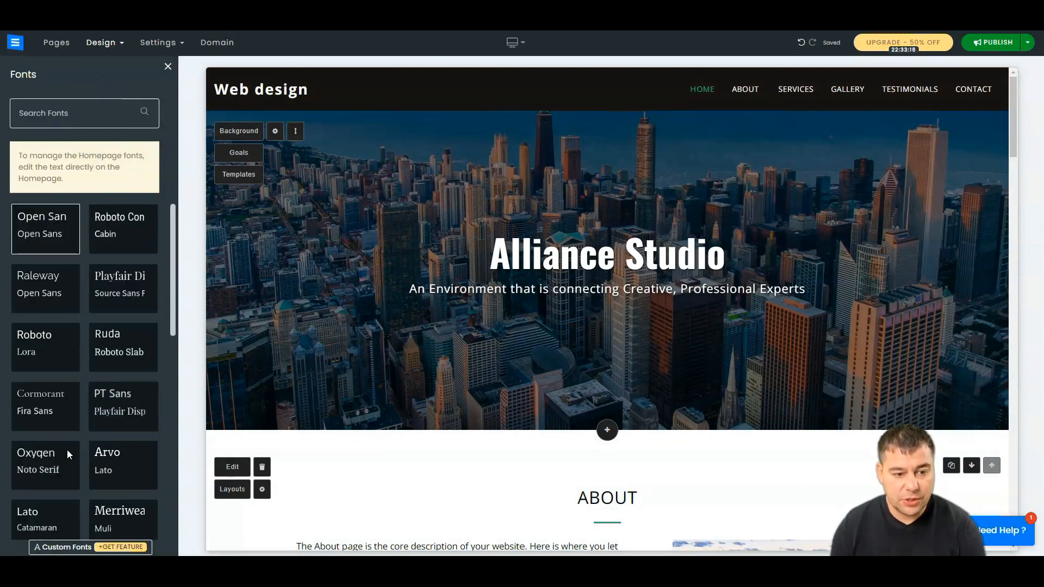
click(36, 458)
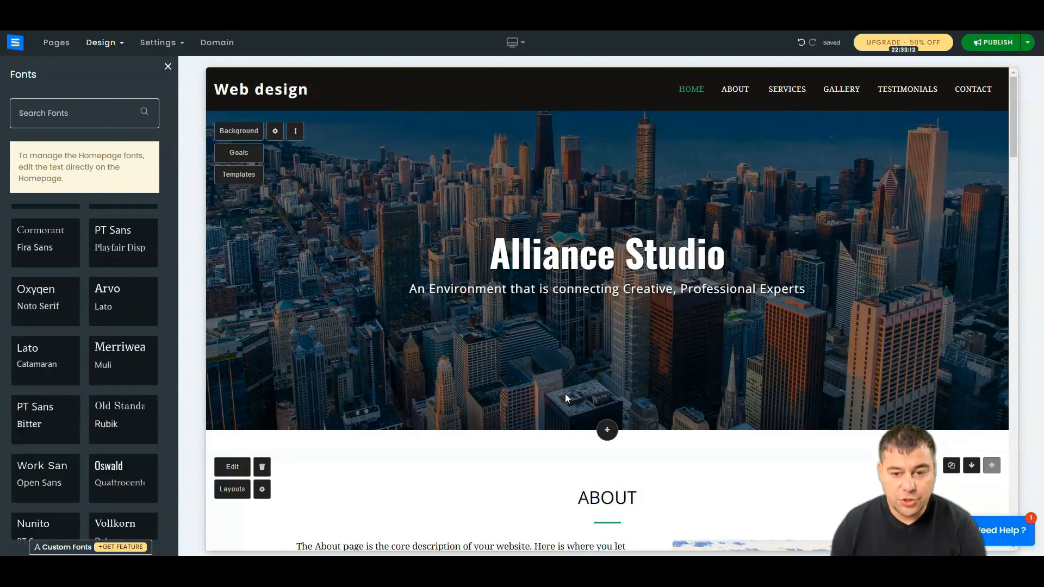
scroll(down, 3)
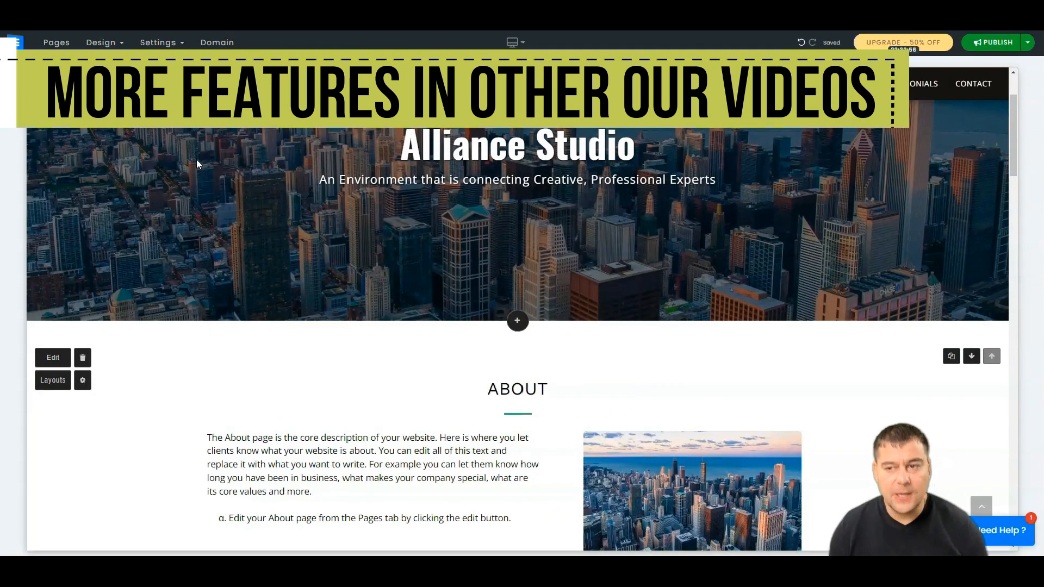
Select the hero headline and subtitle, then start a unique domain name search from Domain
click(516, 144)
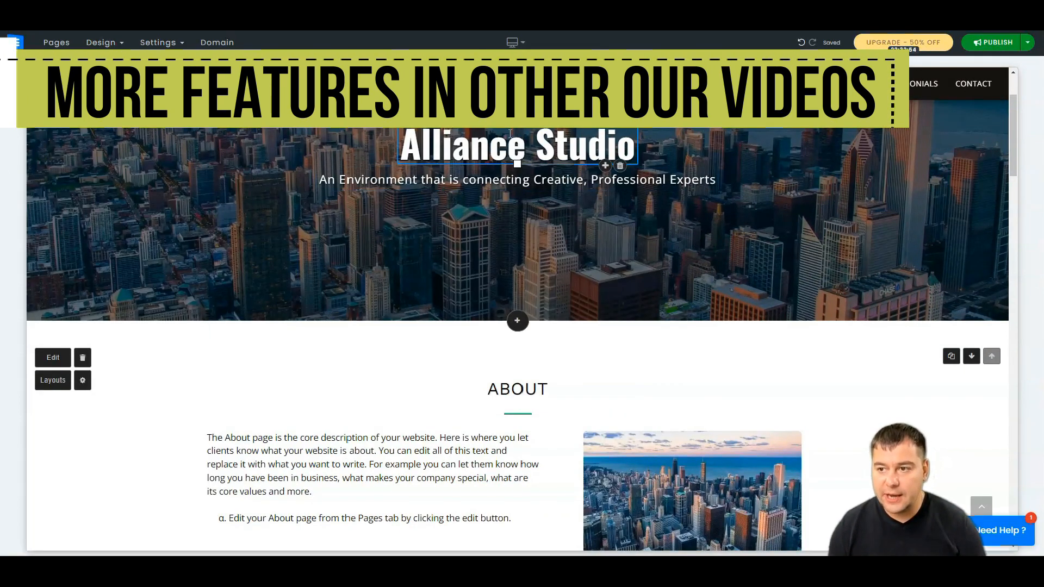
click(516, 180)
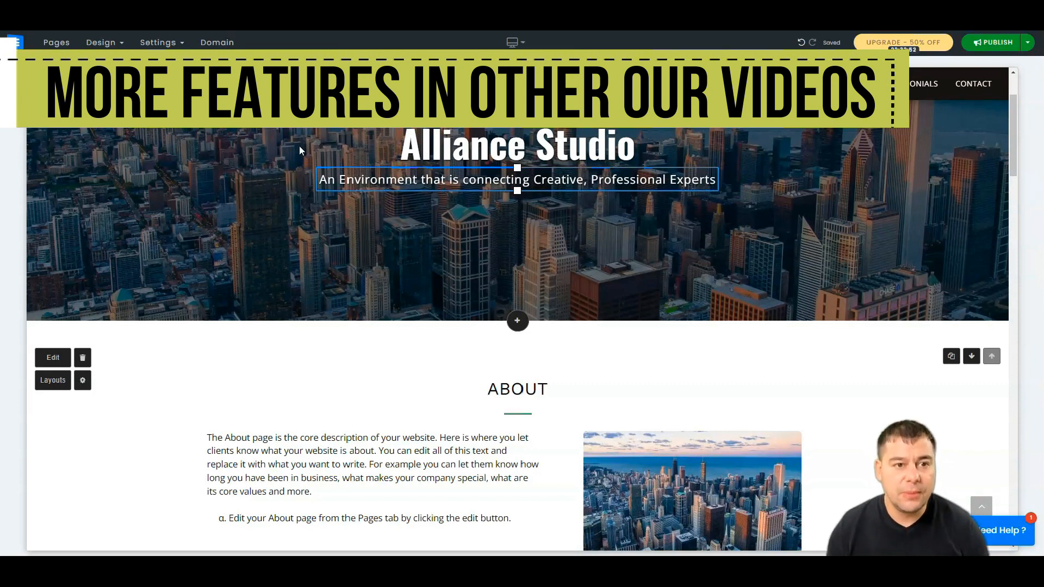
click(158, 42)
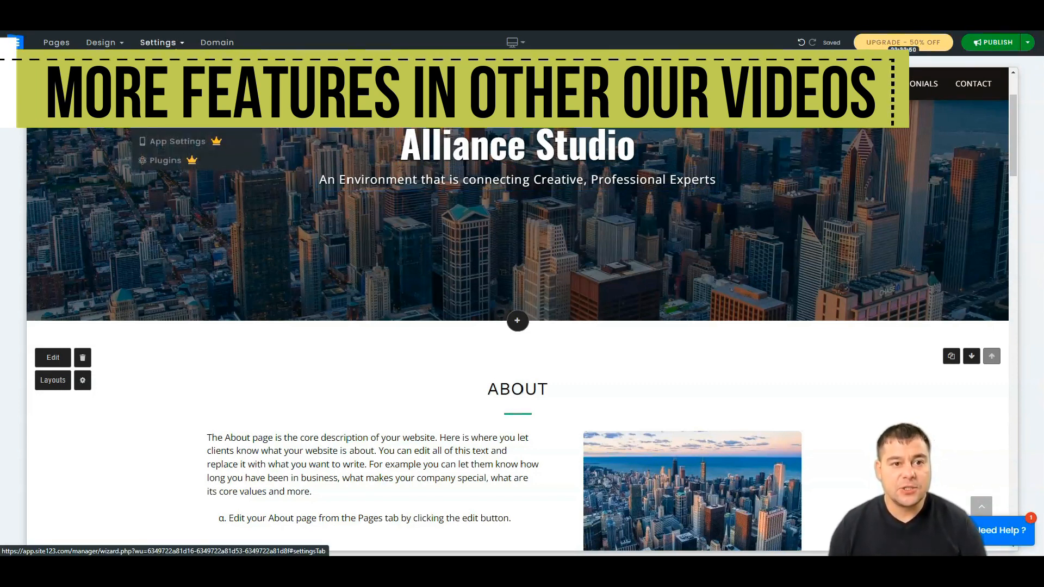
click(158, 42)
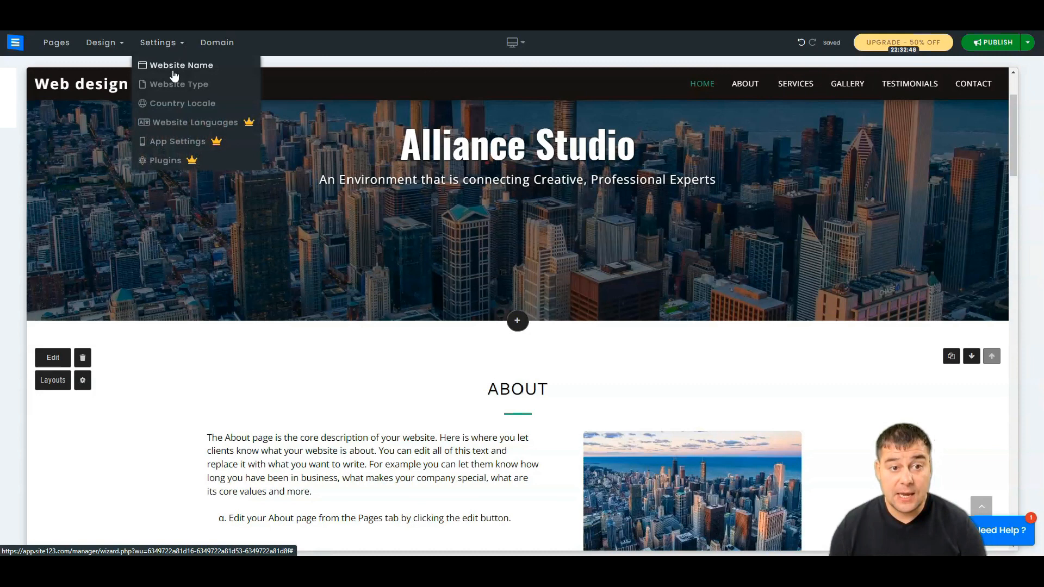
click(217, 43)
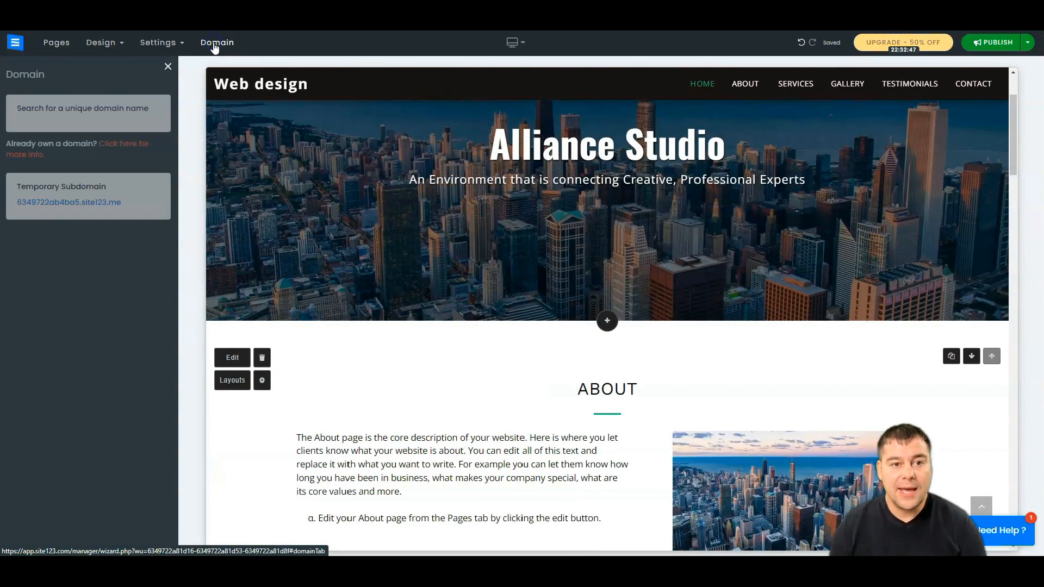
click(149, 127)
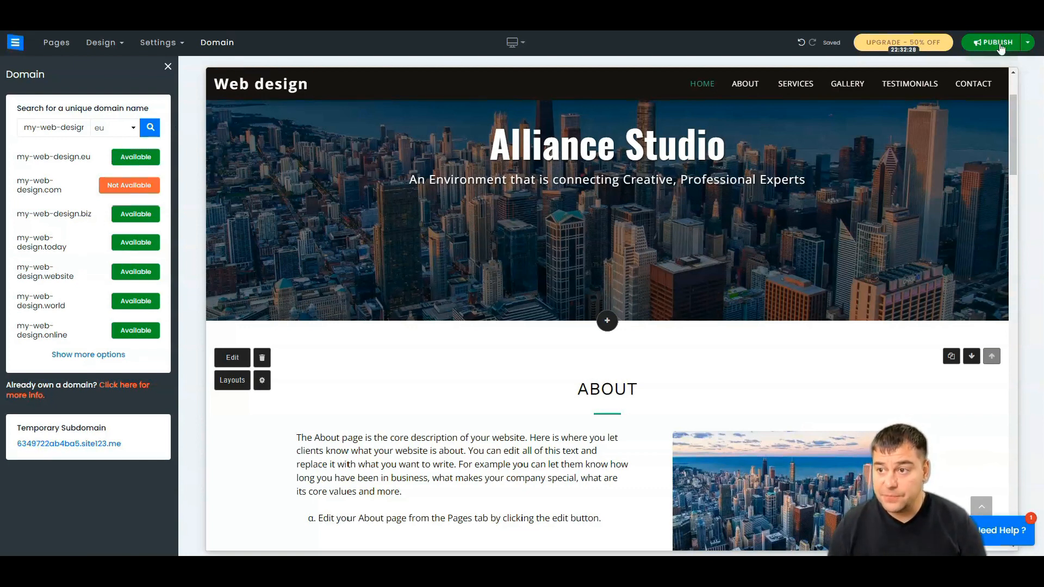
Preview the site in the Mobile device layout with the my-web-design results still listed
click(512, 42)
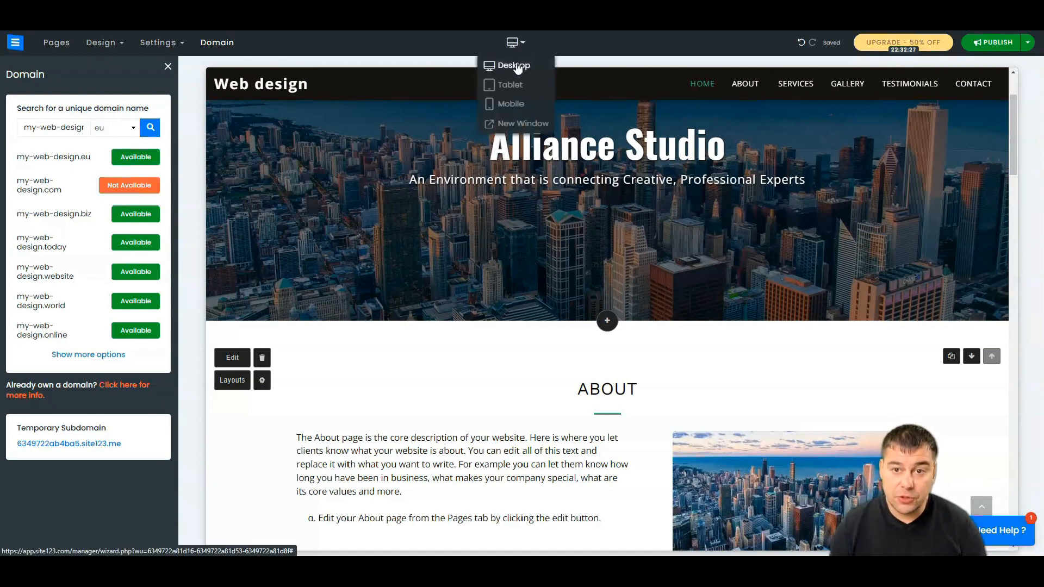
click(510, 103)
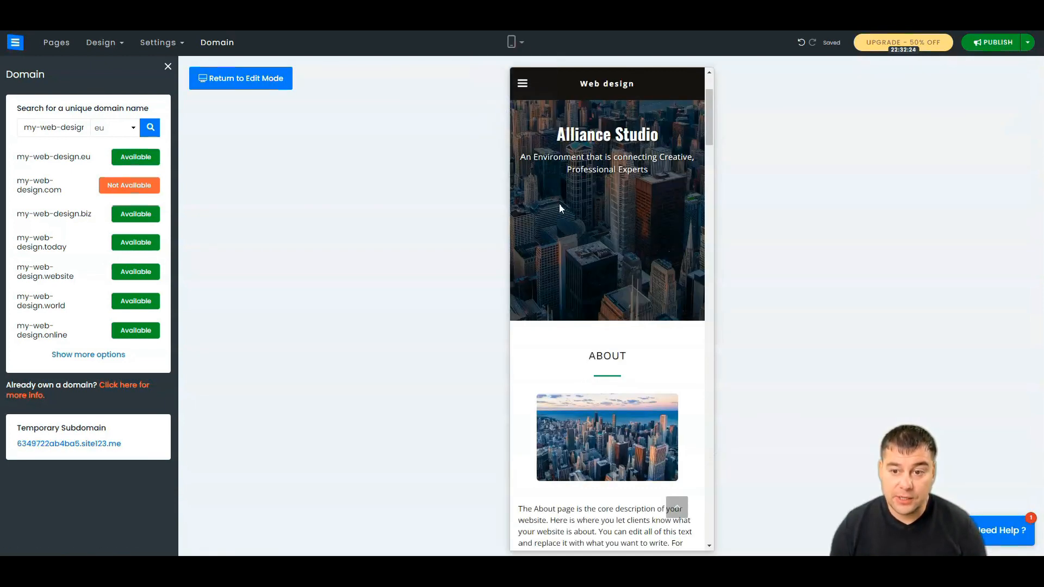
mouse_move(525, 271)
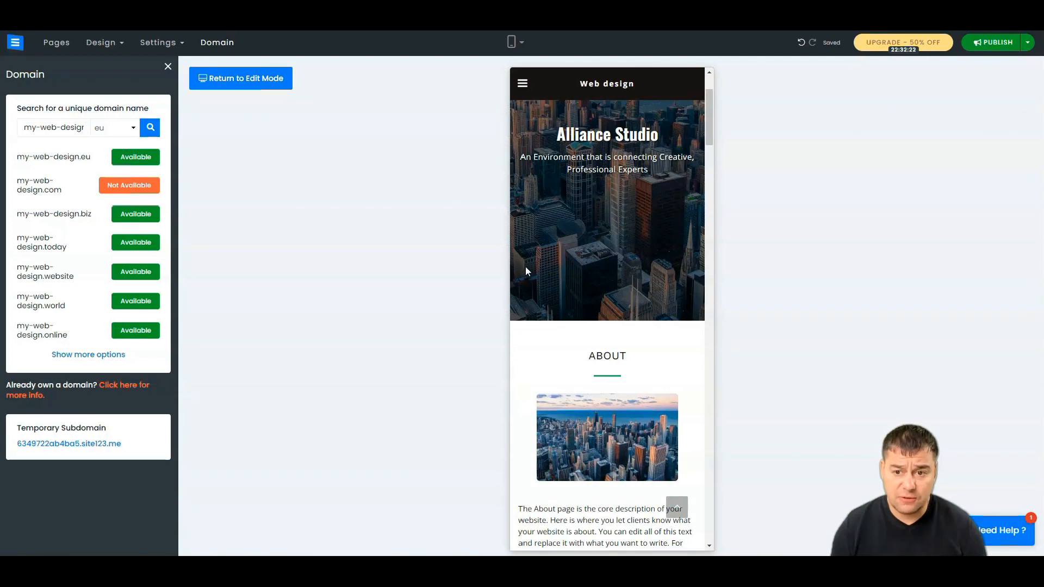
Return from the mobile preview to desktop edit mode
click(511, 43)
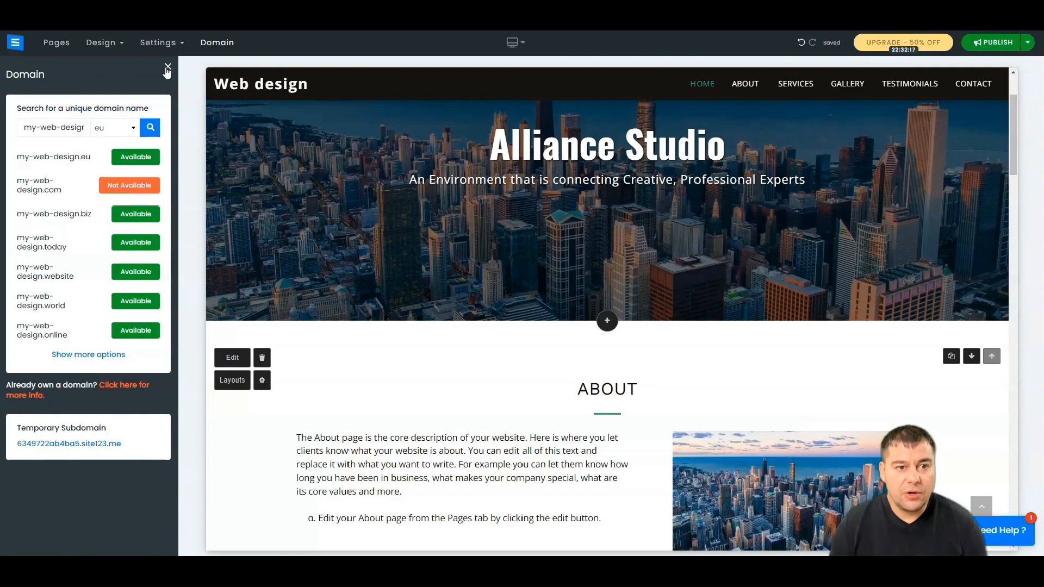
Dismiss the domain search so the Alliance Studio homepage fills the editor
click(168, 69)
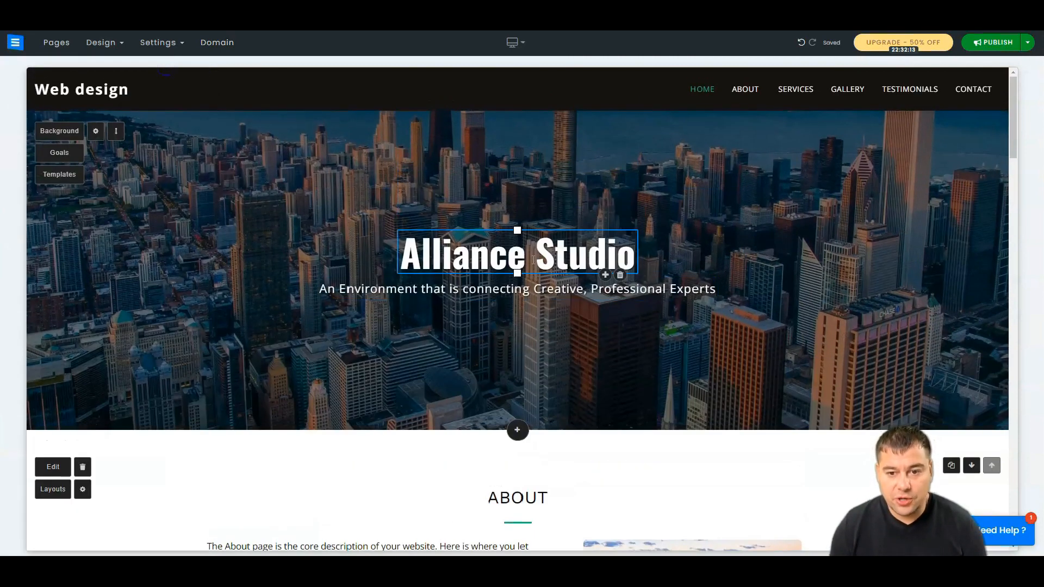
click(516, 288)
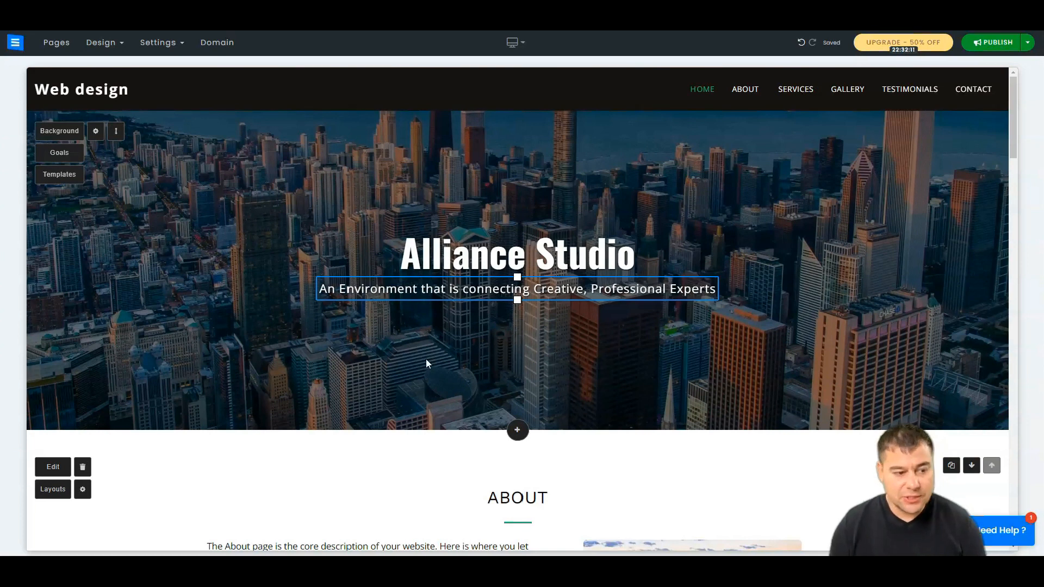
scroll(down, 3)
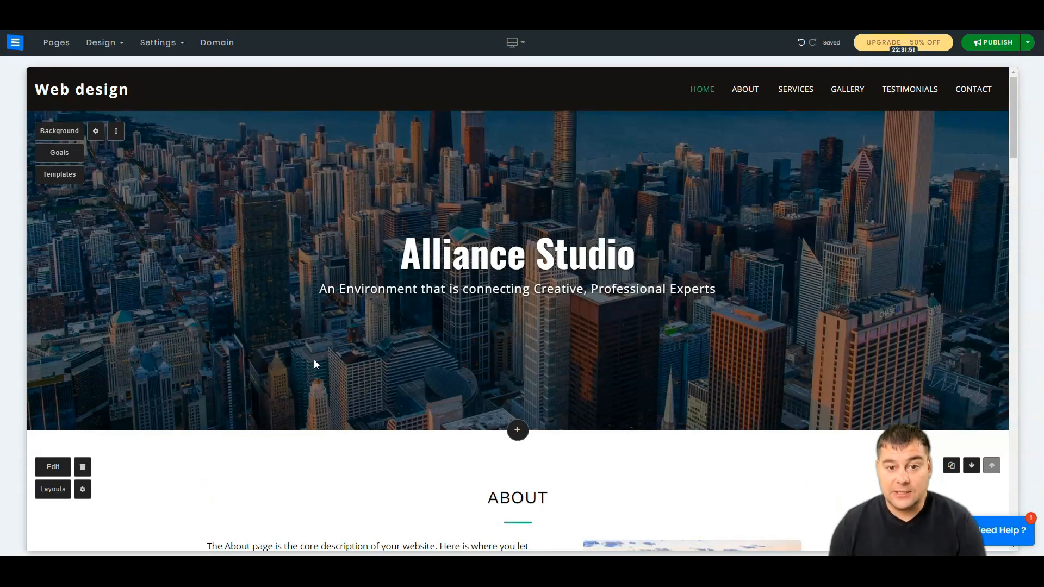
mouse_move(354, 214)
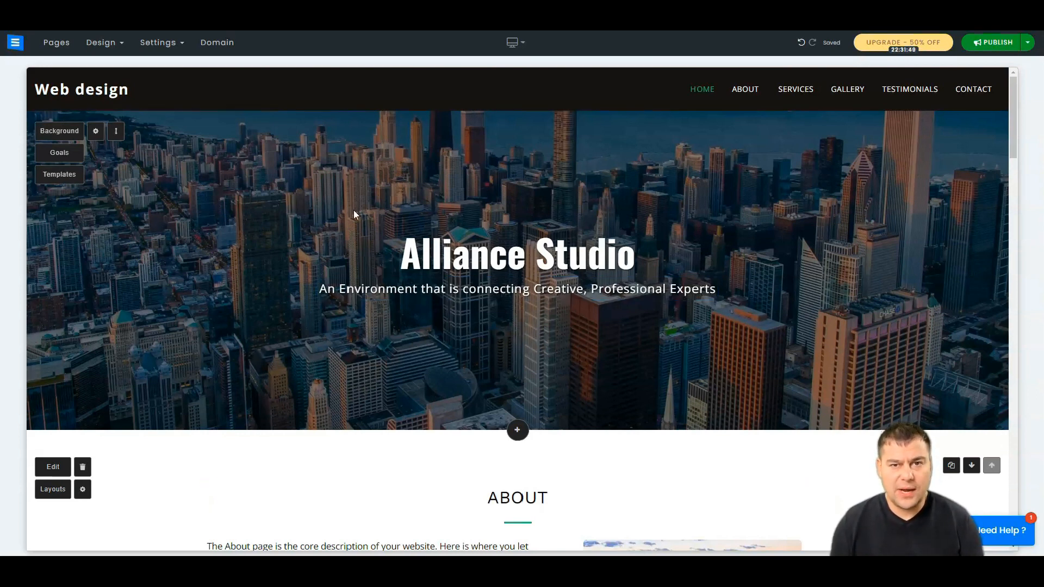
mouse_move(298, 207)
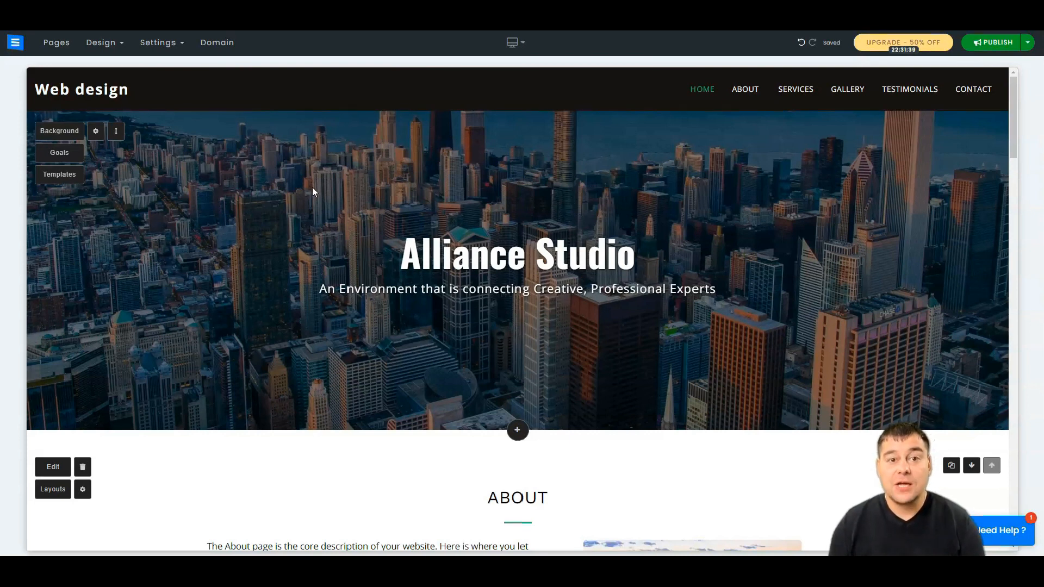
mouse_move(296, 185)
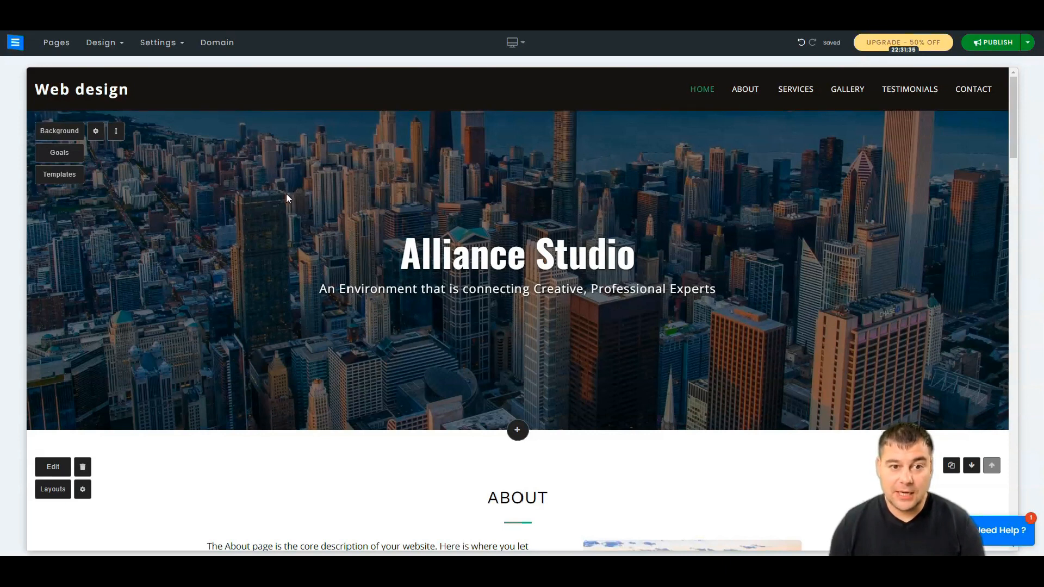
mouse_move(293, 172)
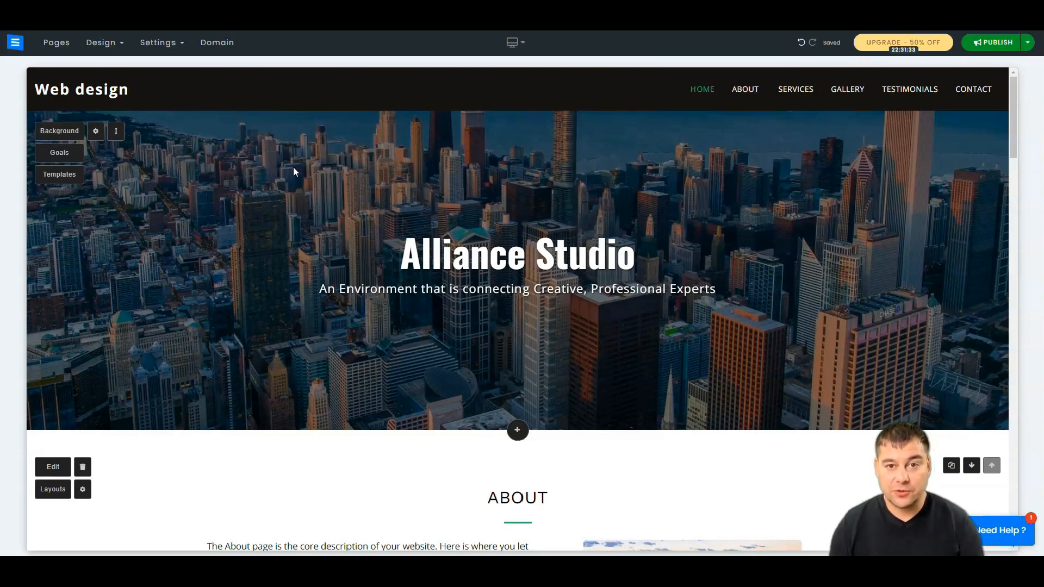
mouse_move(297, 174)
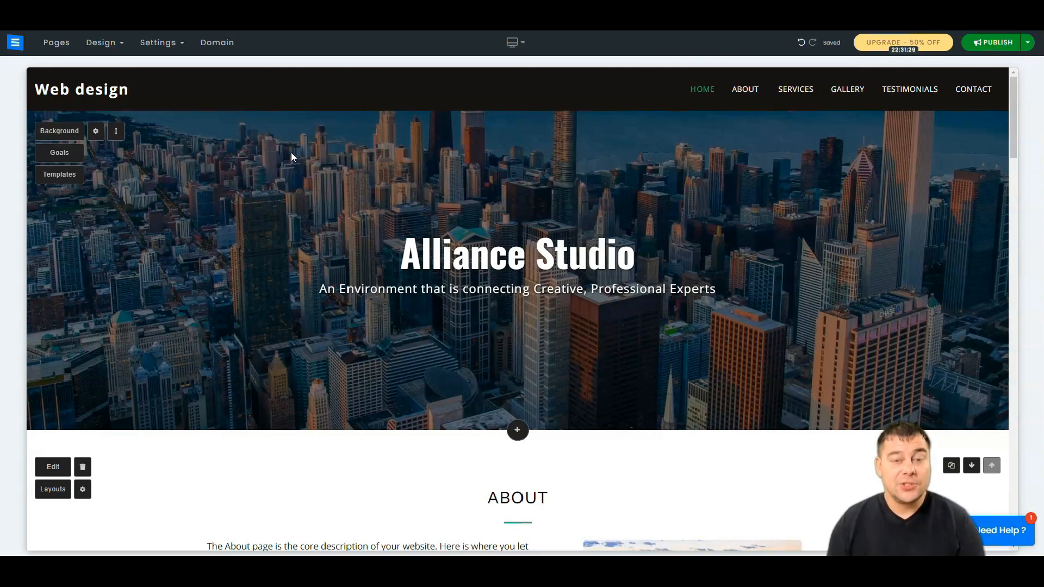
mouse_move(279, 150)
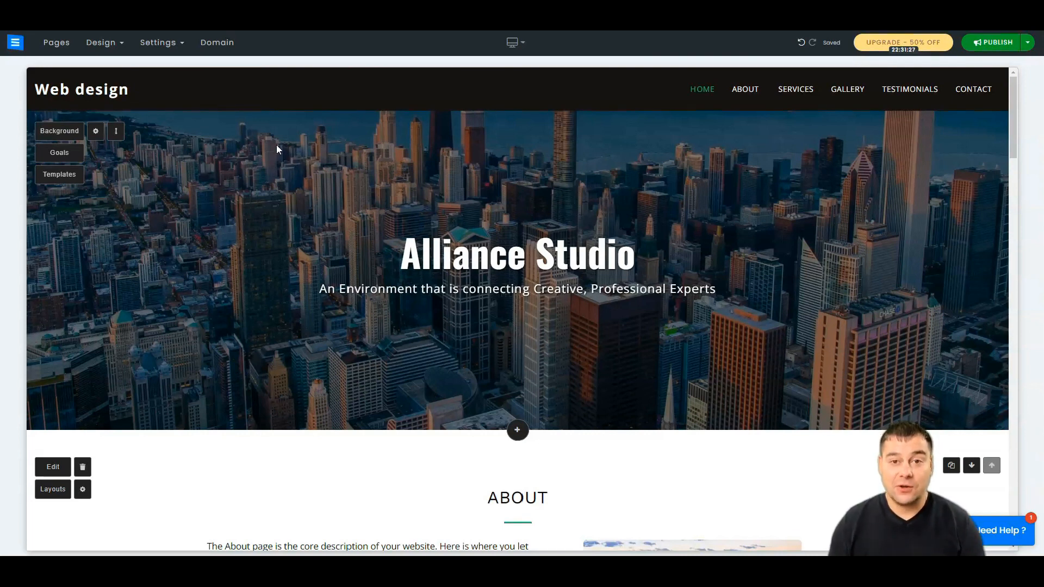